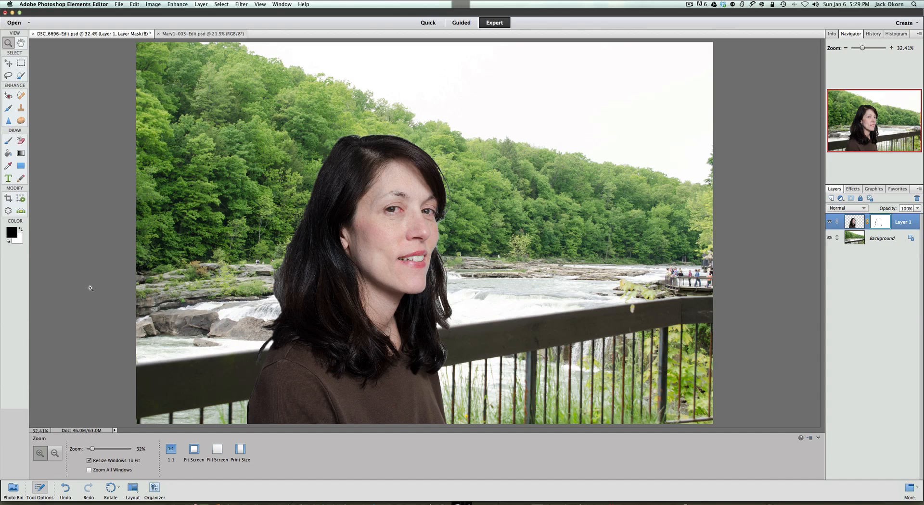
pyautogui.moveTo(558, 113)
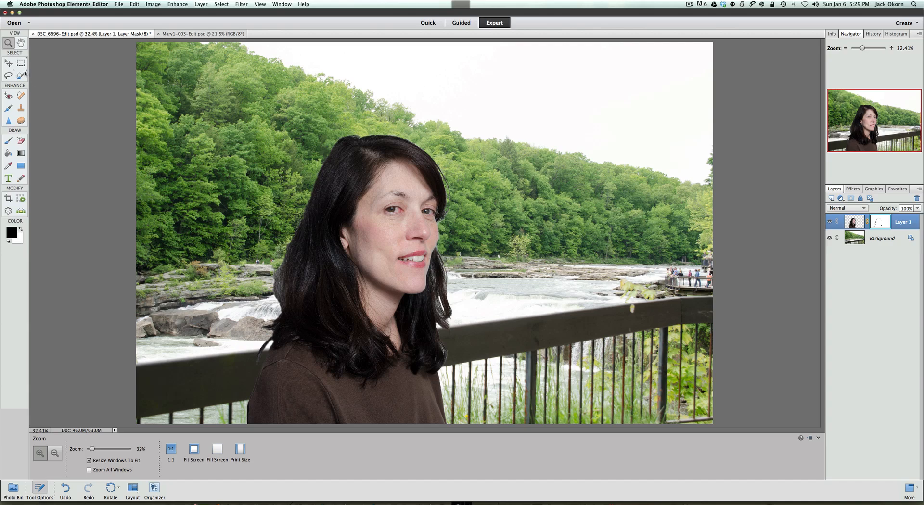
# Select the Move tool and make the river-scene Background layer active.
pyautogui.click(9, 63)
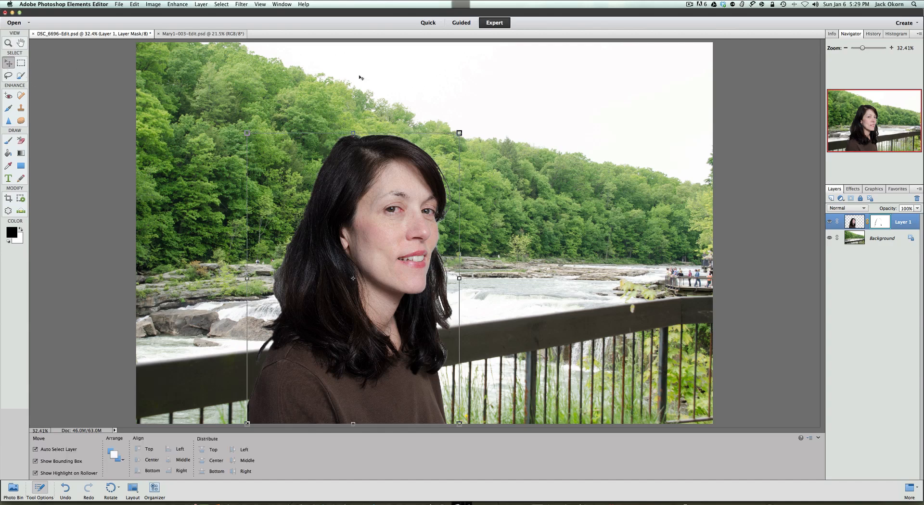
pyautogui.moveTo(656, 183)
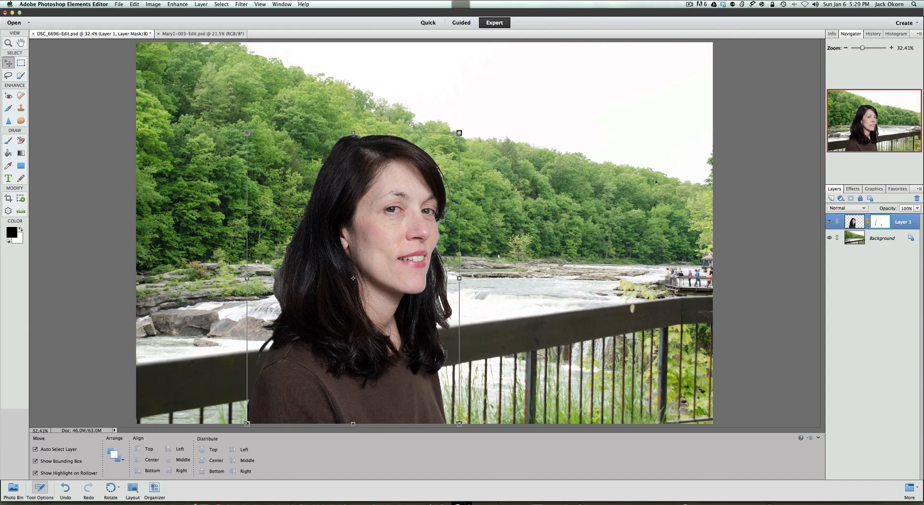
pyautogui.click(881, 238)
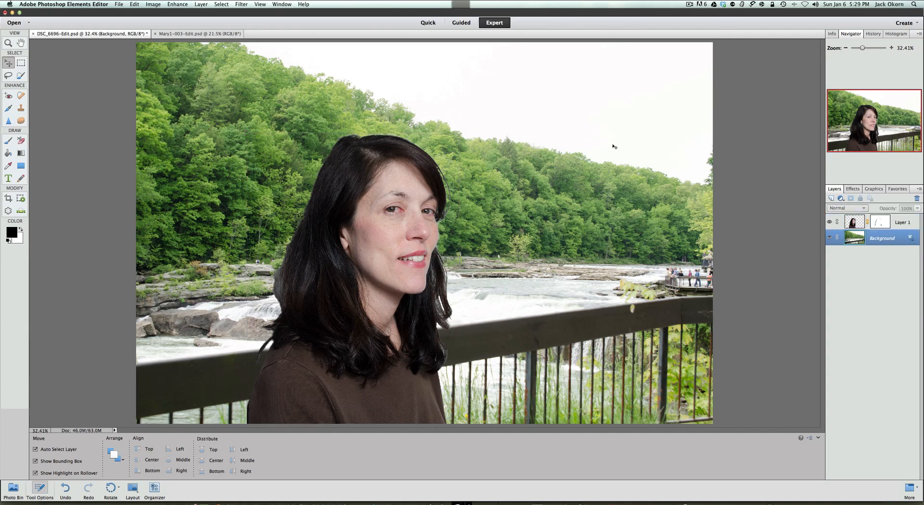
pyautogui.moveTo(662, 108)
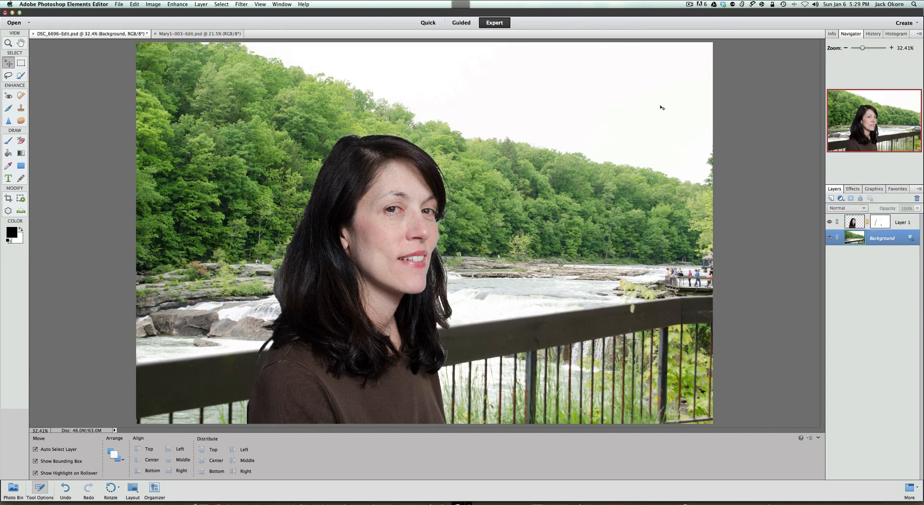
pyautogui.moveTo(676, 77)
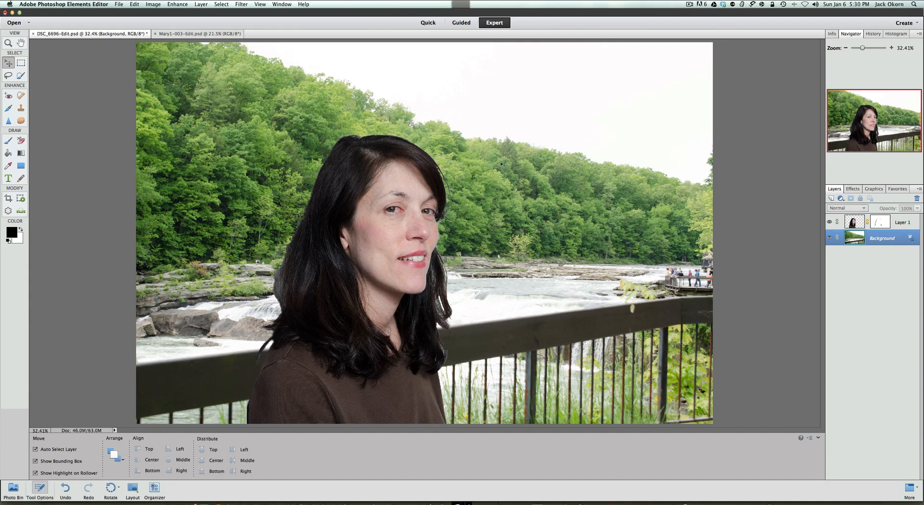
pyautogui.moveTo(505, 189)
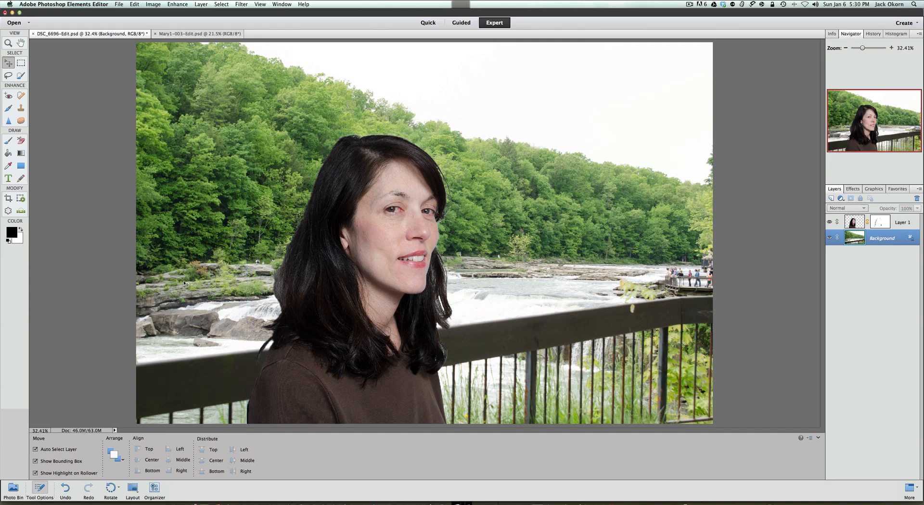
pyautogui.click(300, 247)
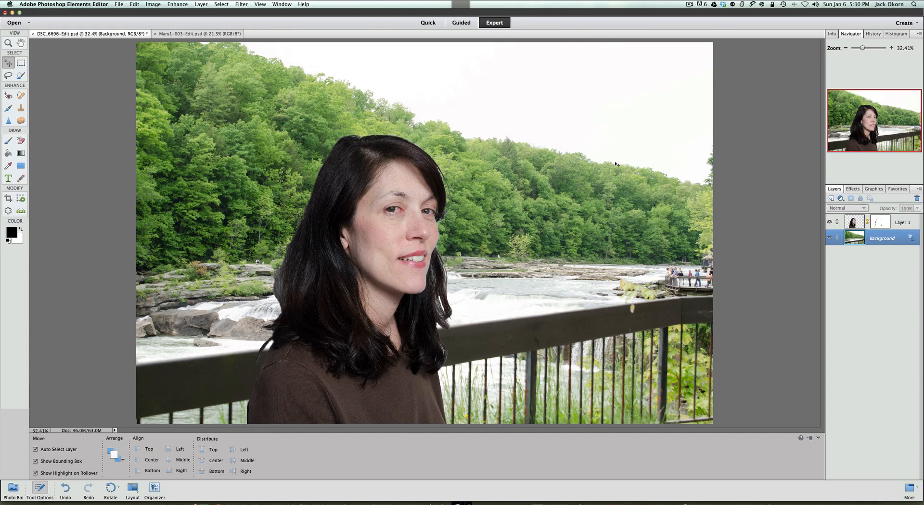
pyautogui.moveTo(565, 183)
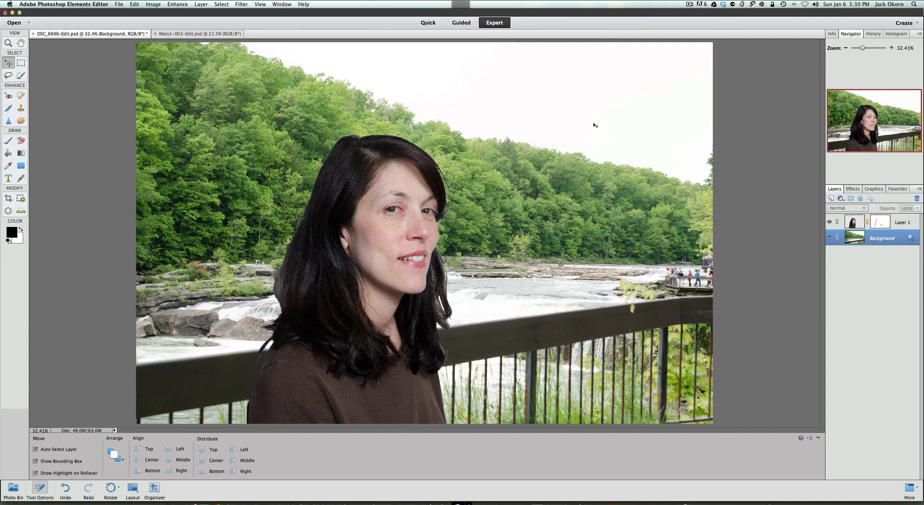
pyautogui.moveTo(593, 130)
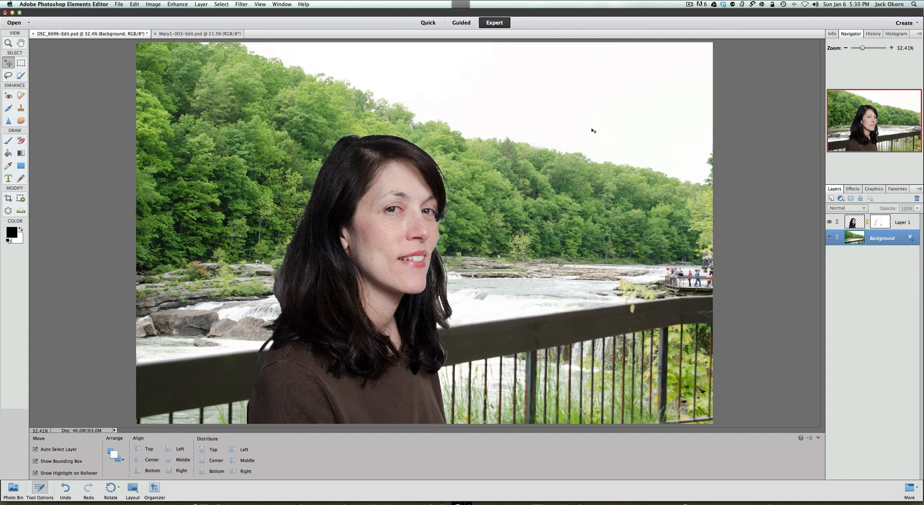
pyautogui.moveTo(501, 159)
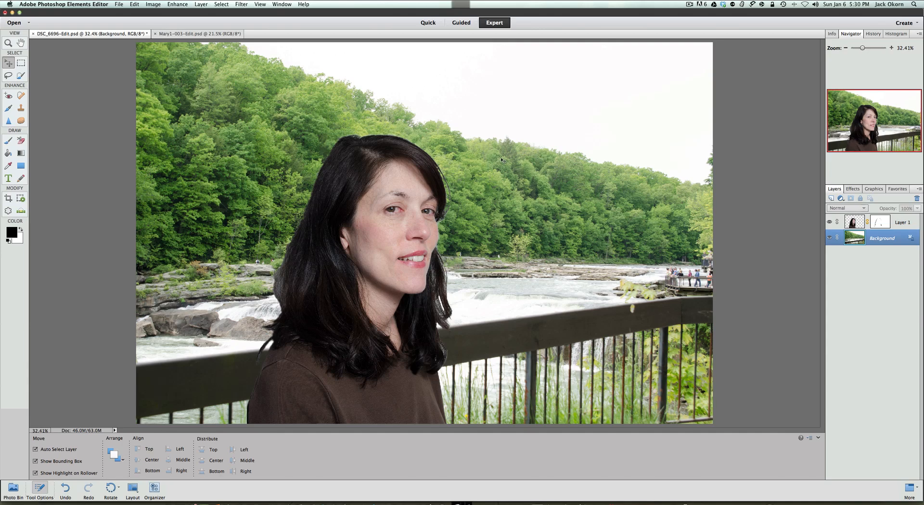
pyautogui.moveTo(264, 136)
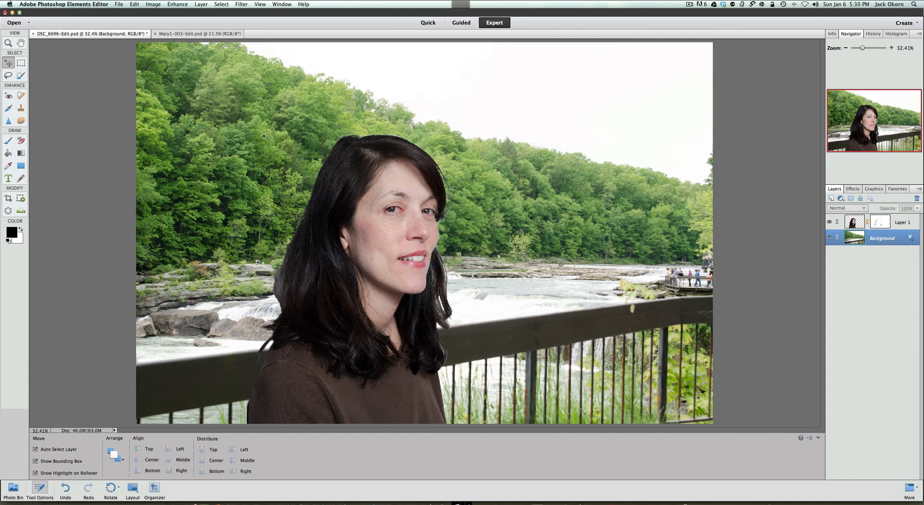
pyautogui.click(688, 4)
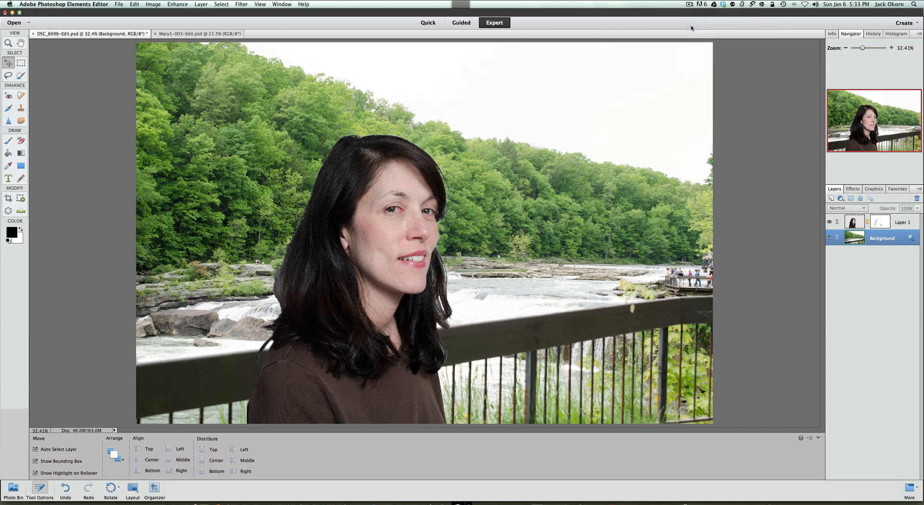
pyautogui.moveTo(124, 255)
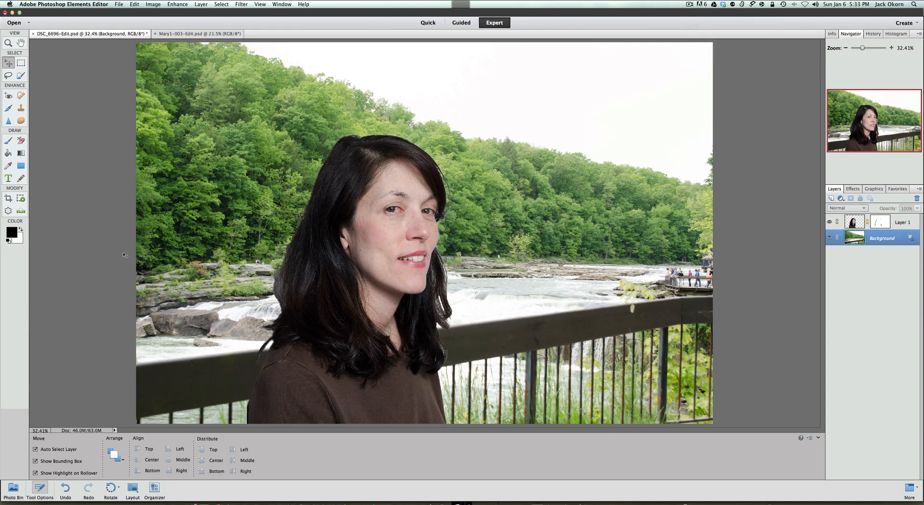
pyautogui.moveTo(124, 246)
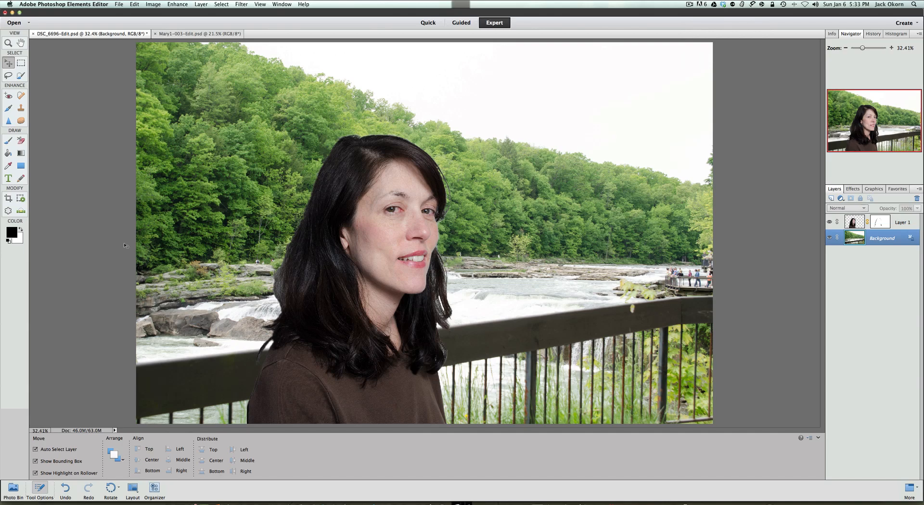
pyautogui.moveTo(107, 72)
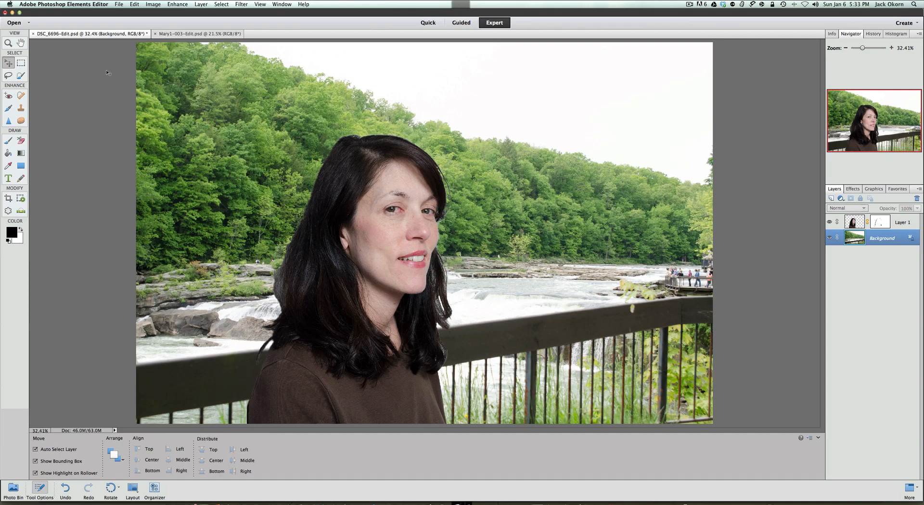
# Delete the composited portrait Layer 1, leaving only the river scene.
pyautogui.click(134, 4)
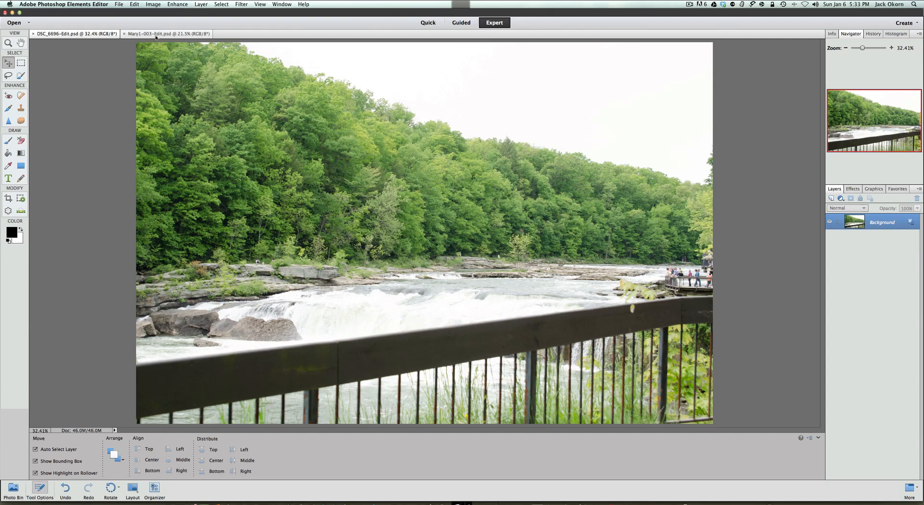
# Switch to the Mary1-003-Edit.psd studio portrait document.
pyautogui.click(166, 34)
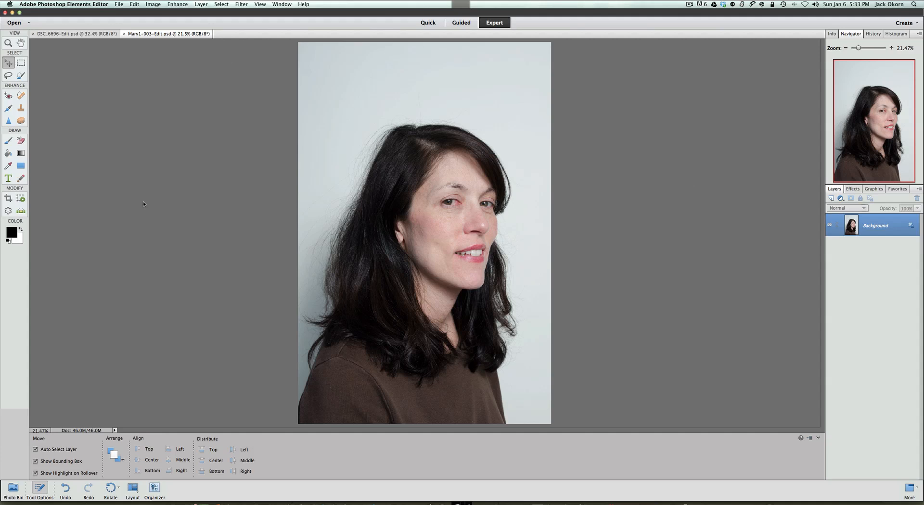
pyautogui.moveTo(170, 230)
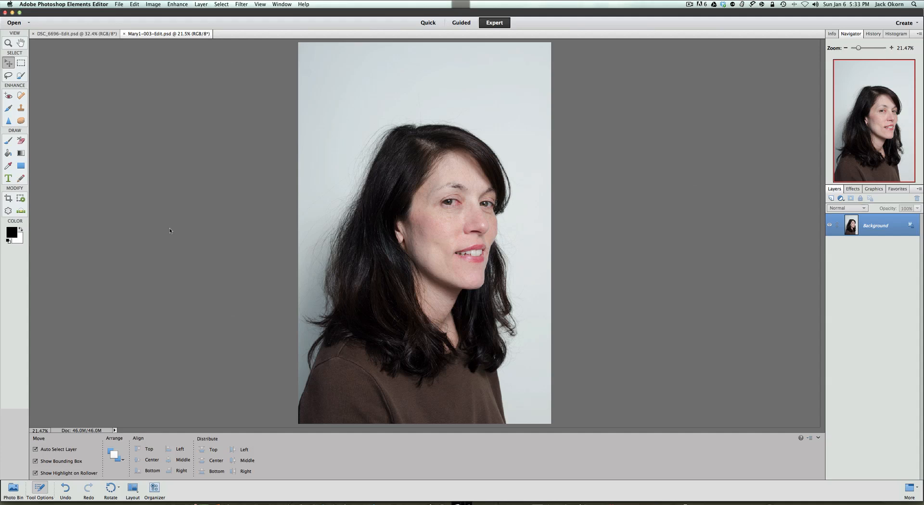
pyautogui.moveTo(584, 213)
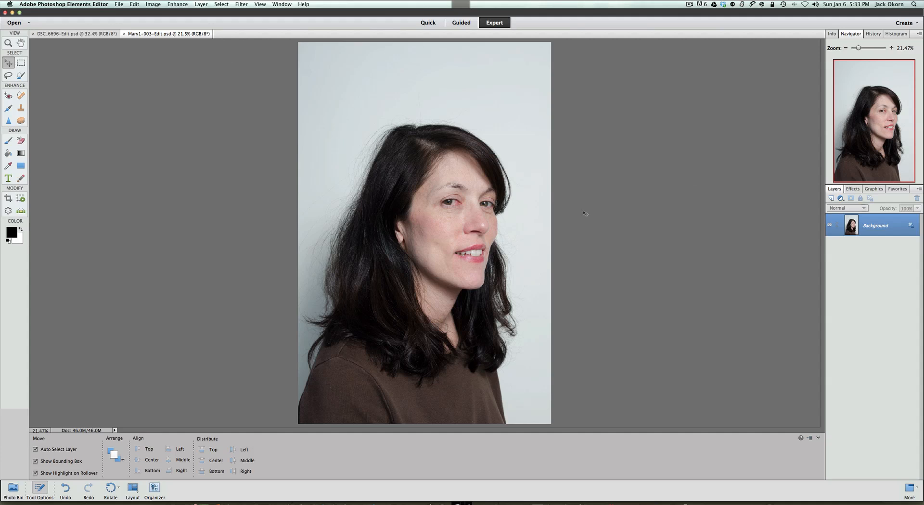
pyautogui.moveTo(601, 222)
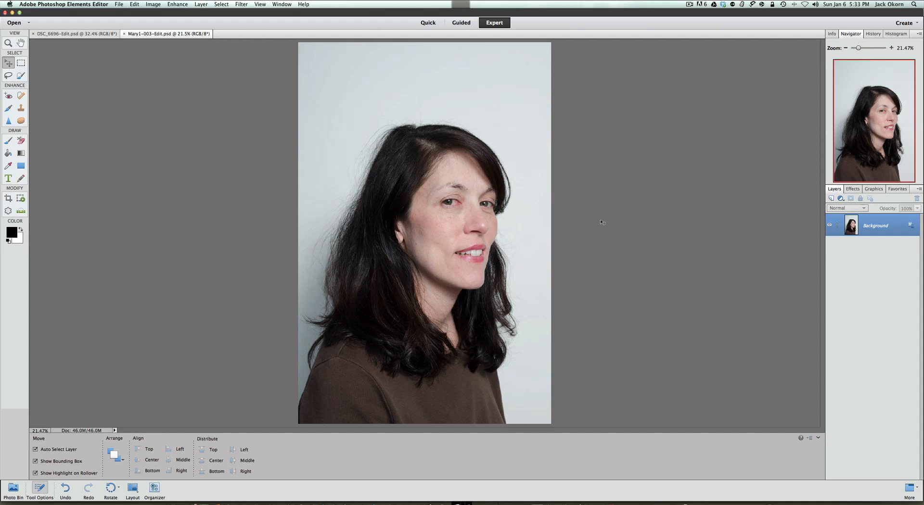
pyautogui.moveTo(485, 228)
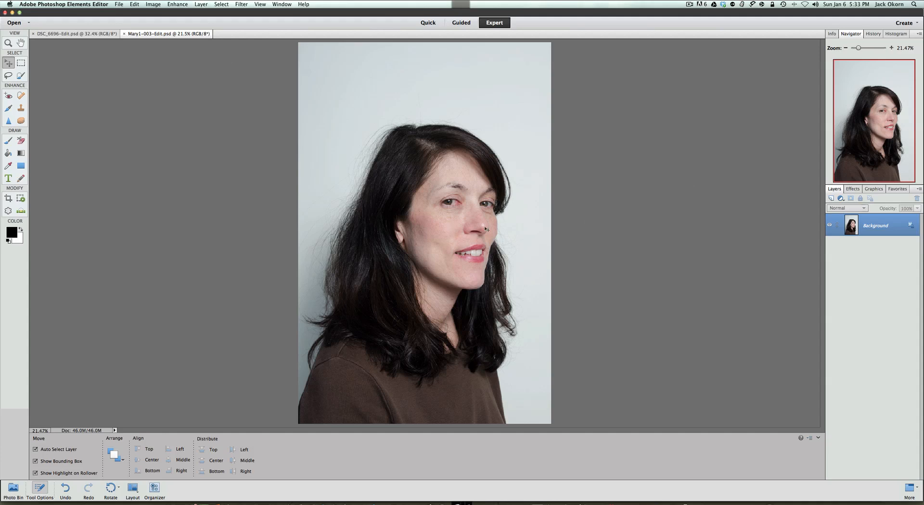
pyautogui.moveTo(687, 230)
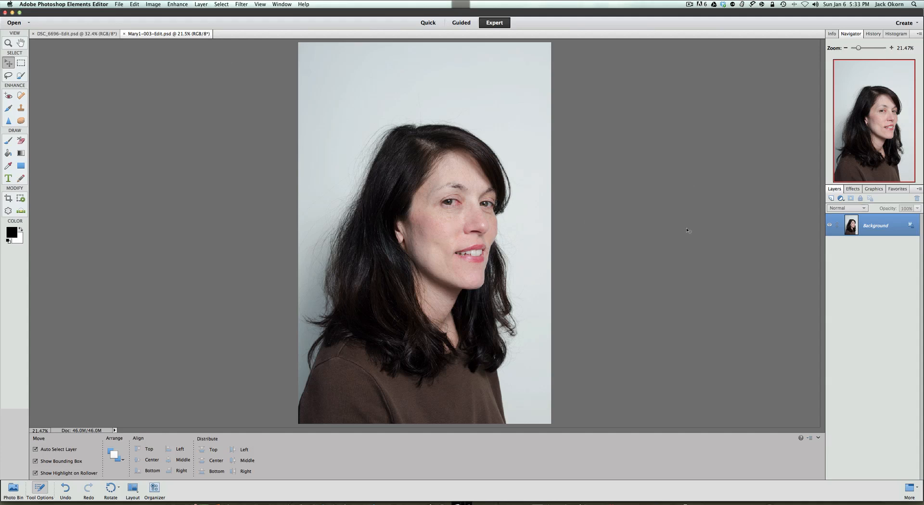
pyautogui.moveTo(567, 236)
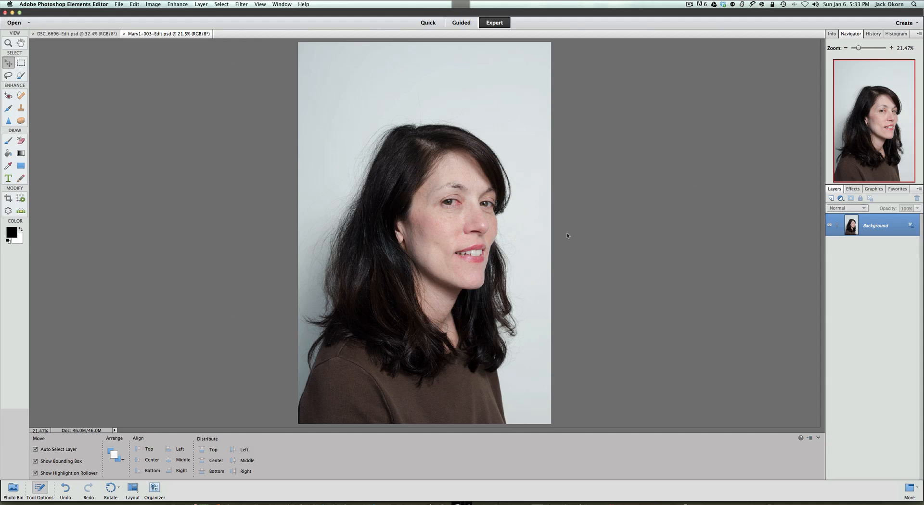
pyautogui.moveTo(521, 280)
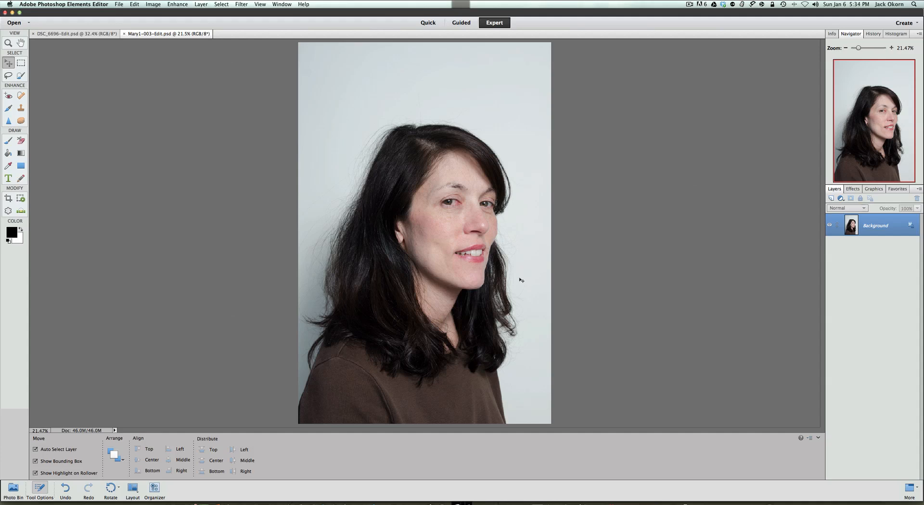
pyautogui.moveTo(864, 292)
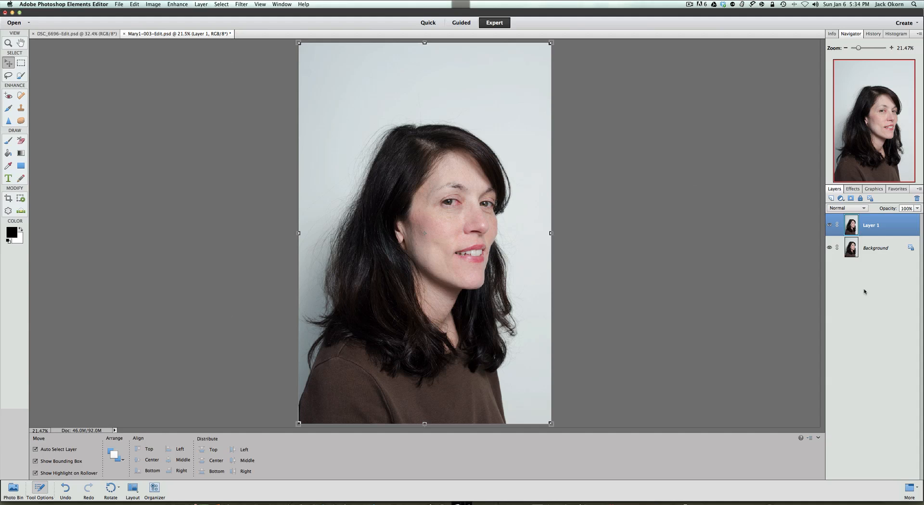
pyautogui.moveTo(868, 241)
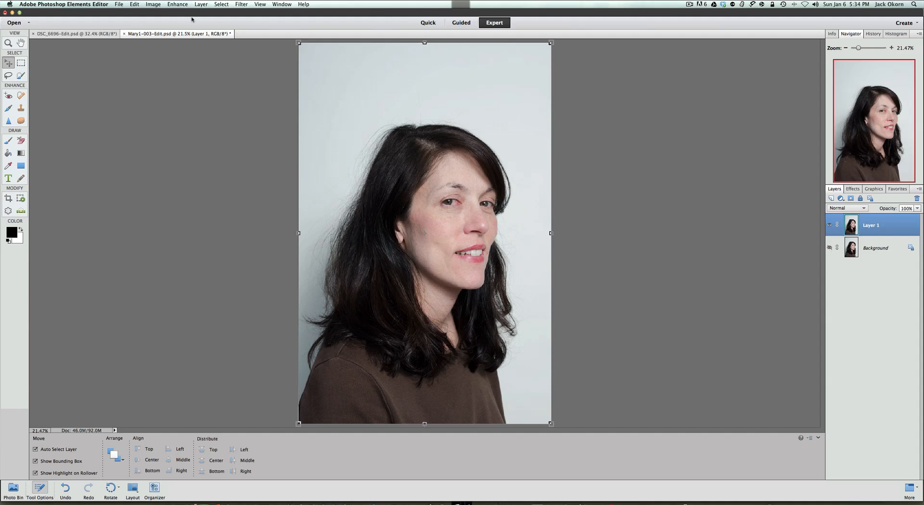
# Launch the Magic Extractor from the Image menu on the portrait layer.
pyautogui.click(153, 4)
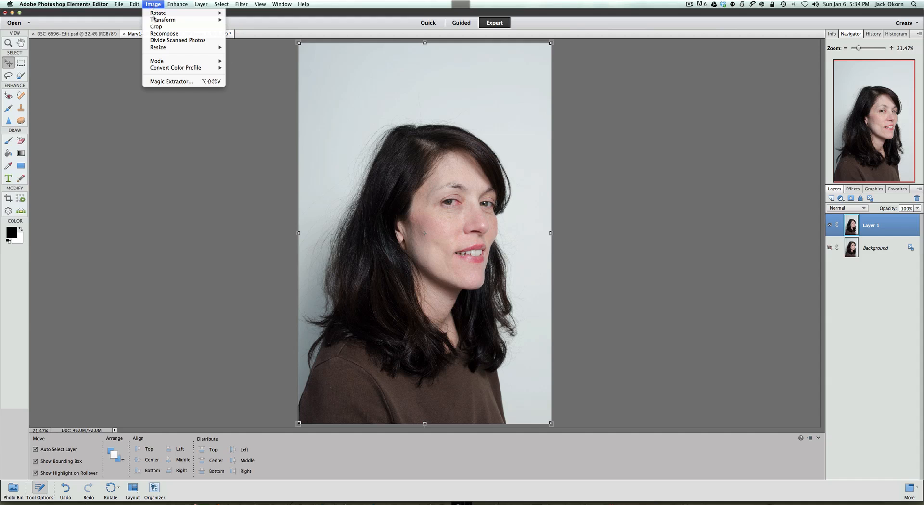
pyautogui.moveTo(171, 81)
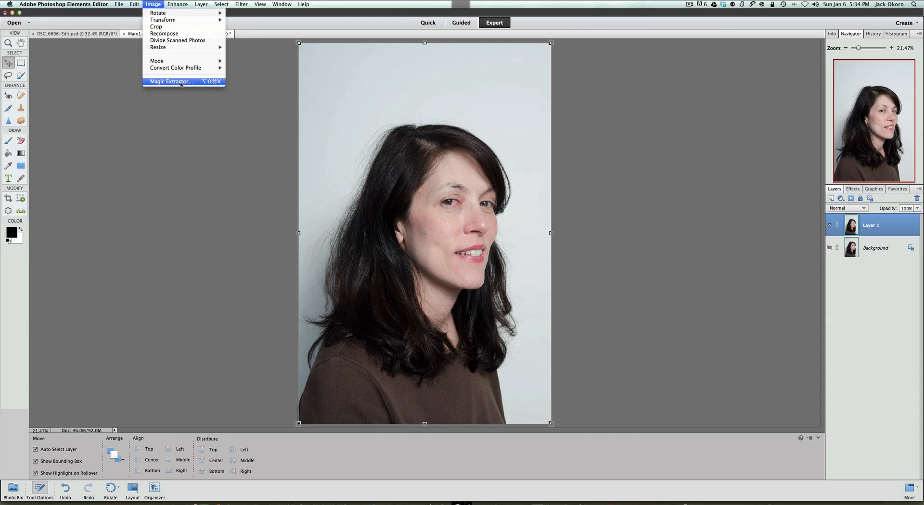
pyautogui.click(118, 4)
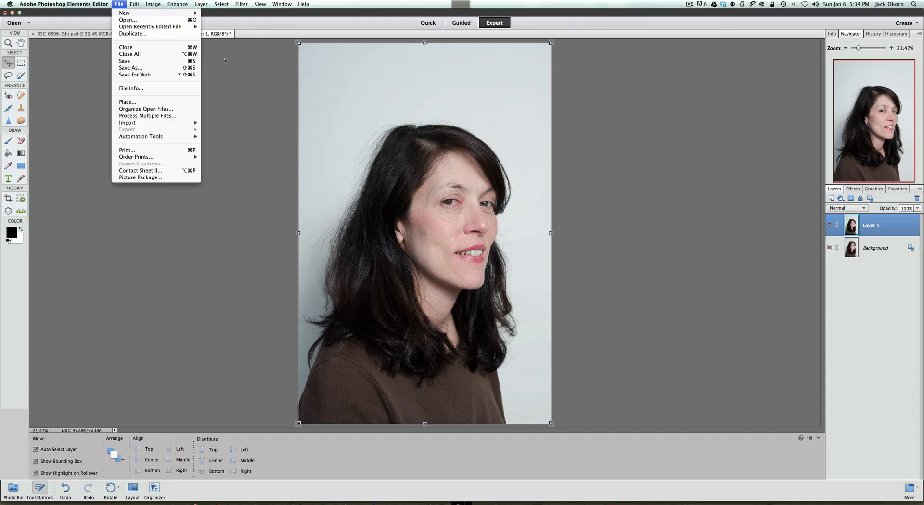
pyautogui.click(64, 4)
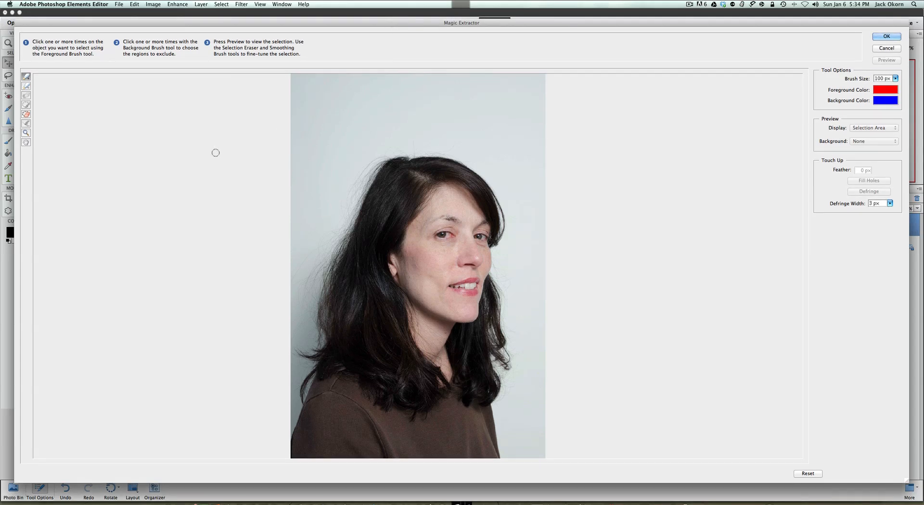
pyautogui.moveTo(41, 80)
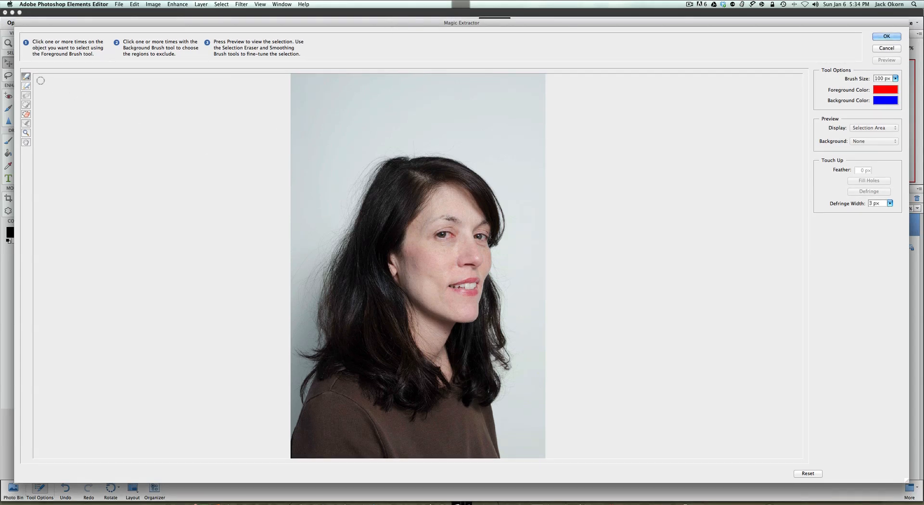
pyautogui.moveTo(27, 77)
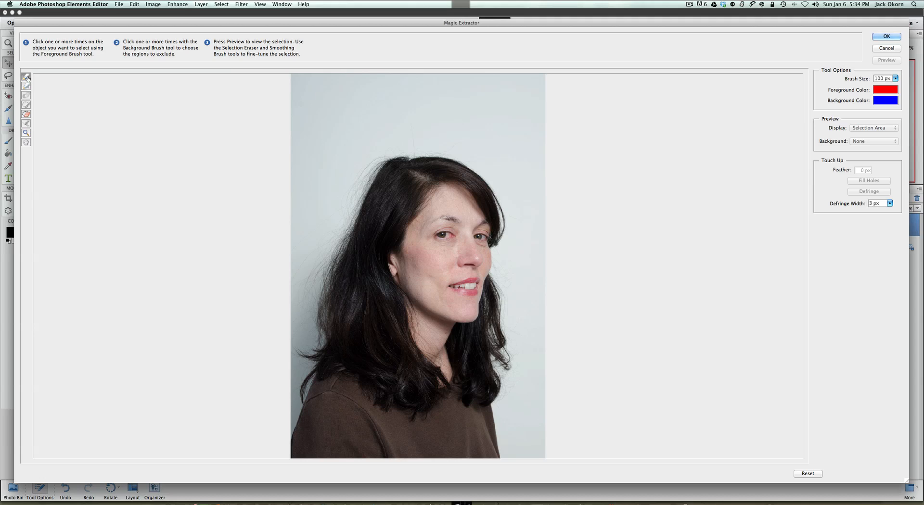
pyautogui.moveTo(350, 167)
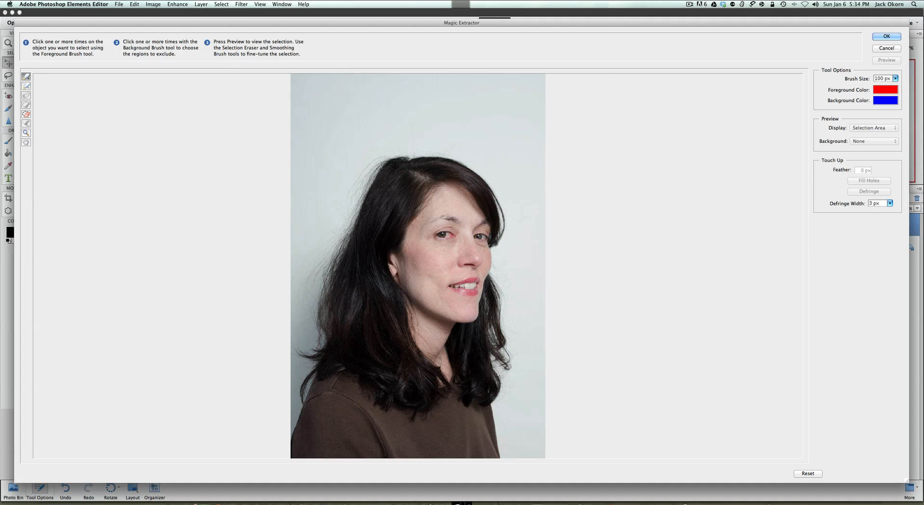
# Paint red foreground strokes over the woman's hair outline, face, chin and shirt.
pyautogui.moveTo(374, 183); pyautogui.dragTo(395, 162)
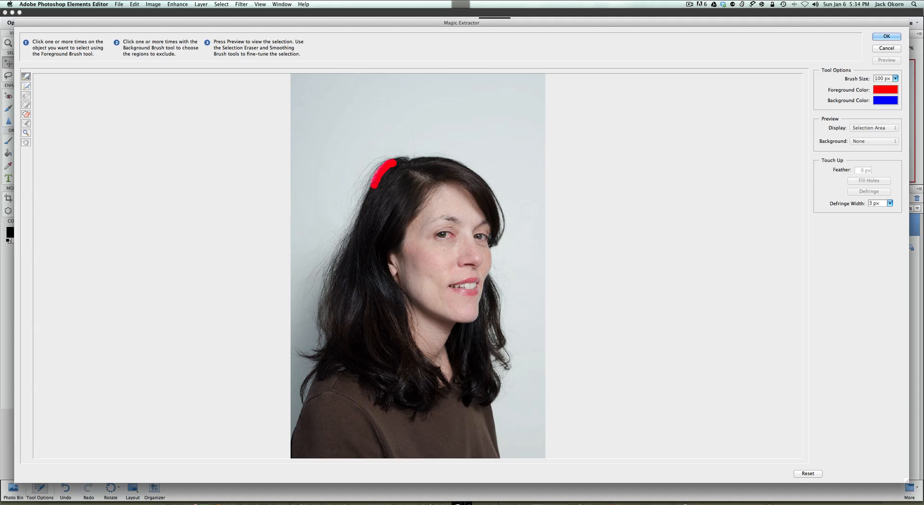
pyautogui.moveTo(377, 186); pyautogui.dragTo(346, 242)
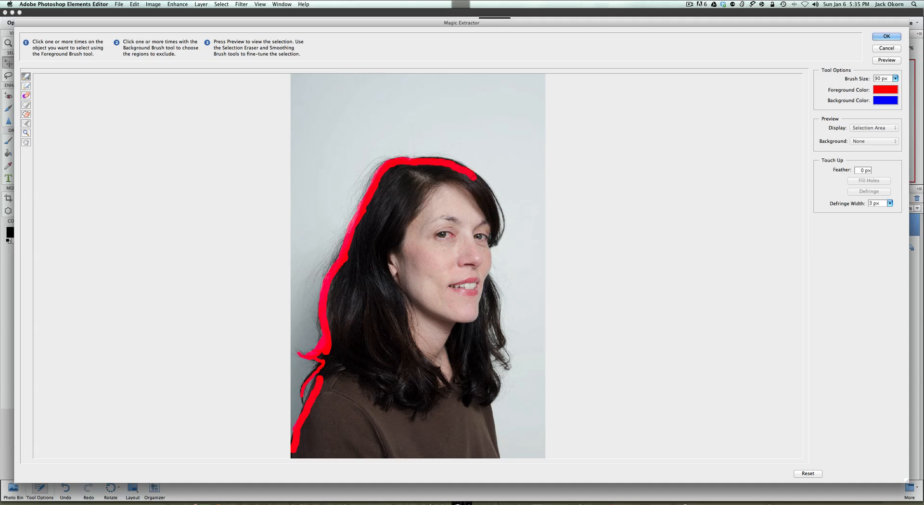
pyautogui.moveTo(475, 177); pyautogui.dragTo(492, 242)
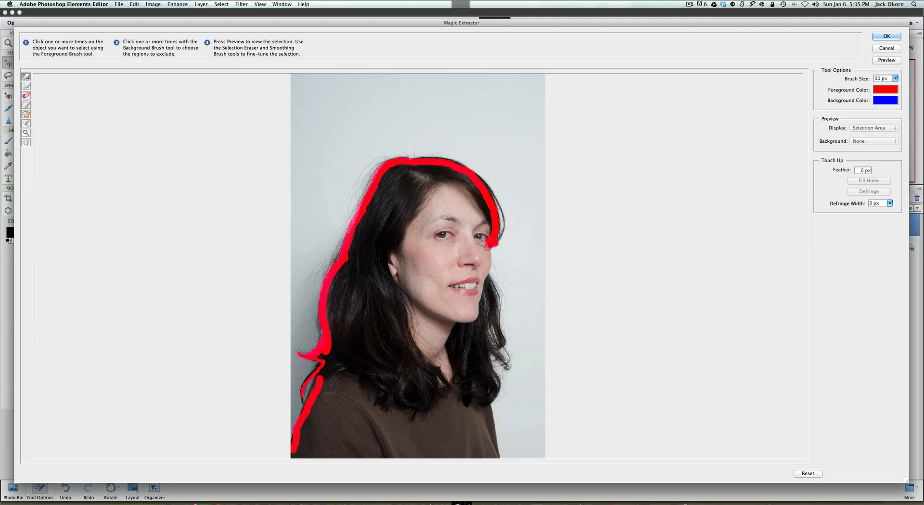
pyautogui.click(484, 268)
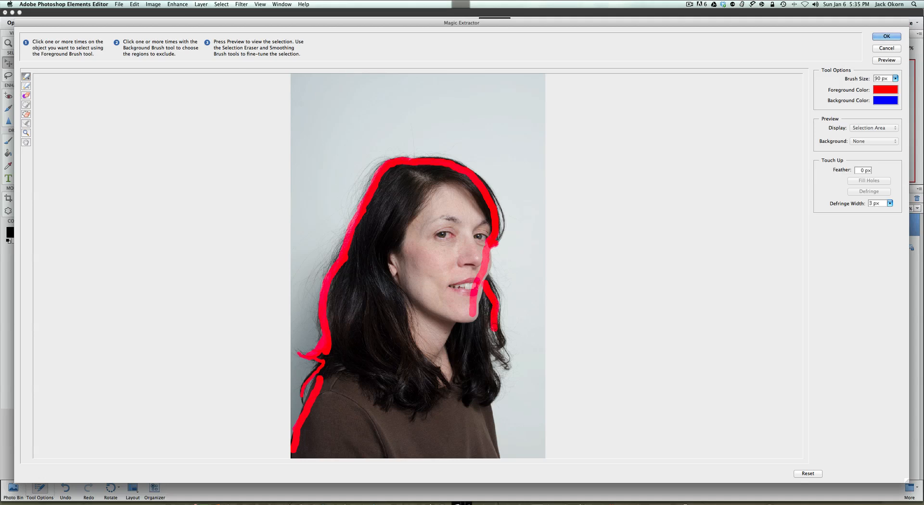
pyautogui.click(495, 339)
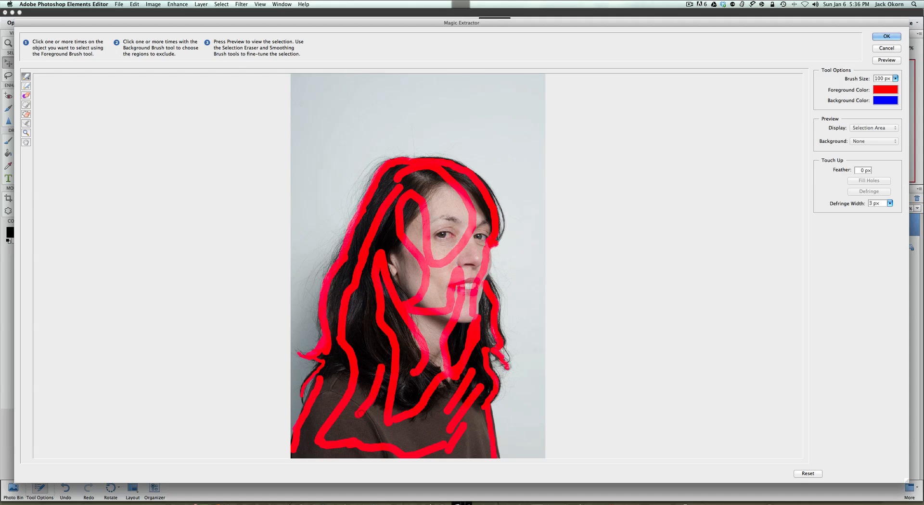
pyautogui.moveTo(363, 412); pyautogui.dragTo(445, 418)
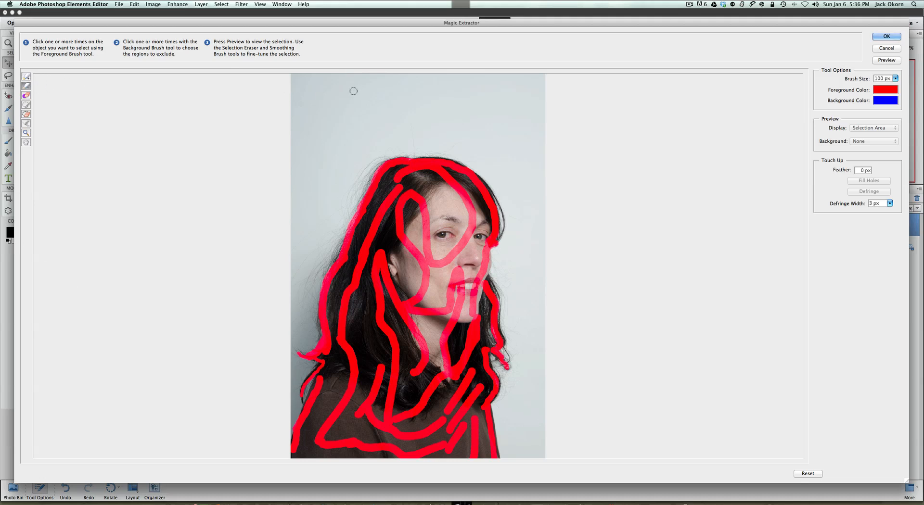
pyautogui.moveTo(411, 124)
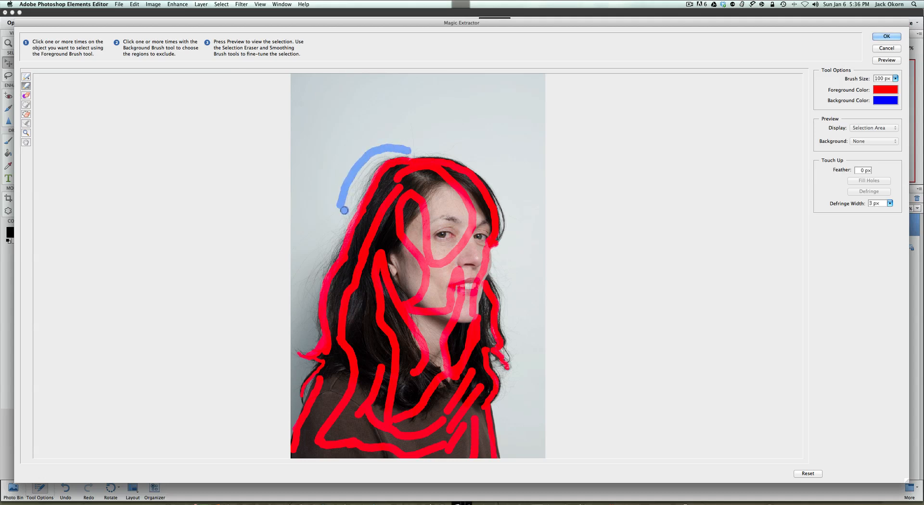
# Paint blue background strokes over the grey backdrop on both sides and above her head.
pyautogui.moveTo(344, 209); pyautogui.dragTo(328, 245)
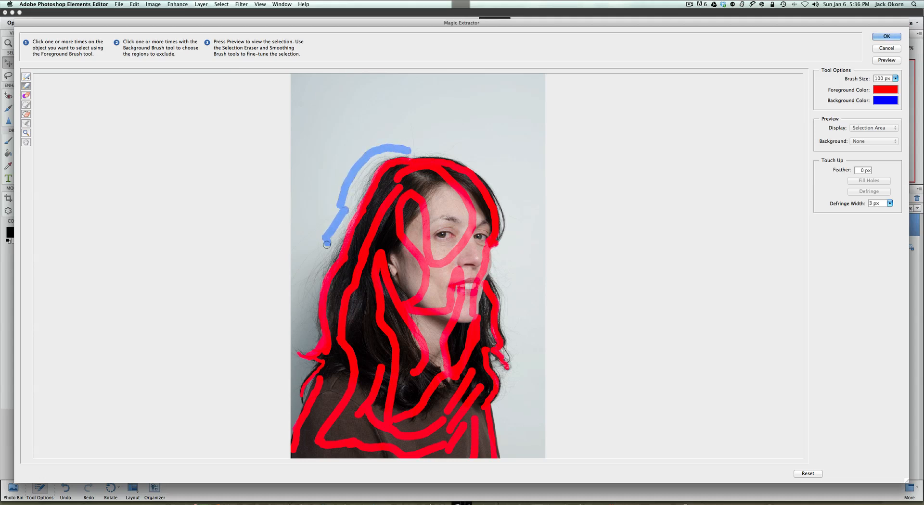
pyautogui.moveTo(327, 244); pyautogui.dragTo(317, 281)
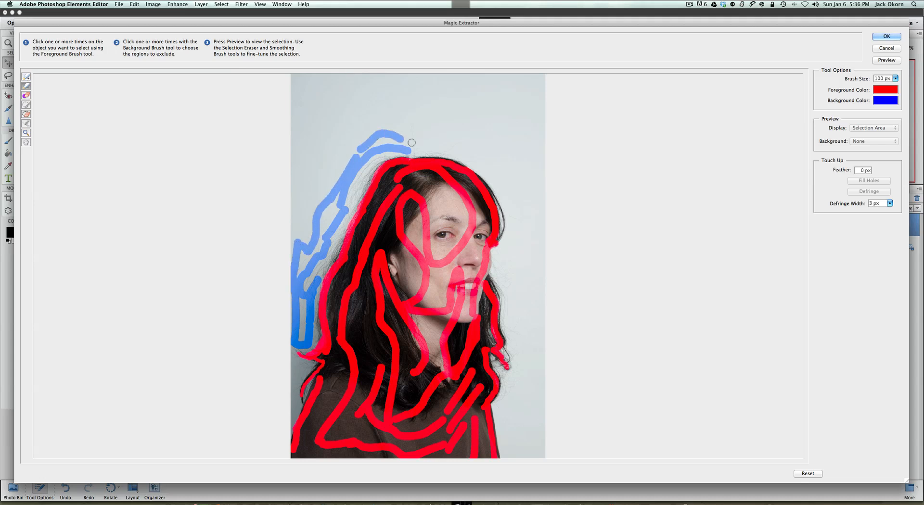
pyautogui.moveTo(407, 142); pyautogui.dragTo(476, 159)
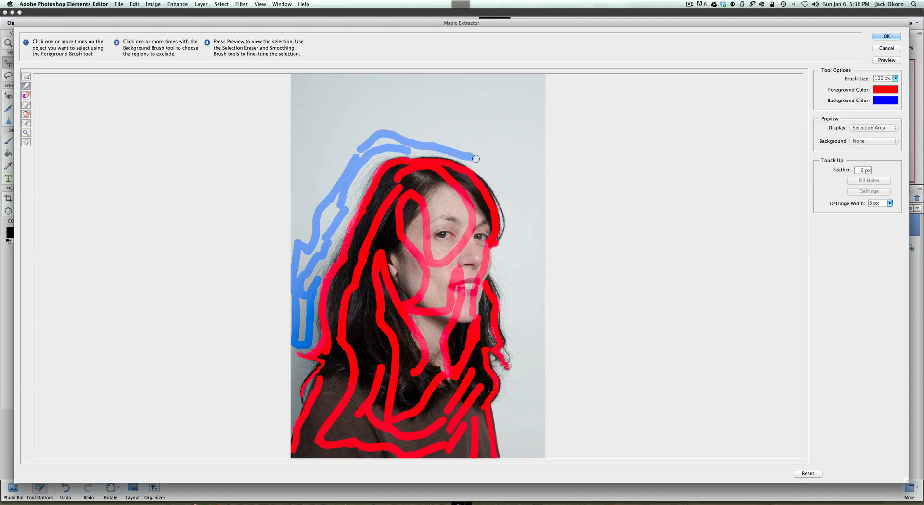
pyautogui.moveTo(476, 159); pyautogui.dragTo(501, 253)
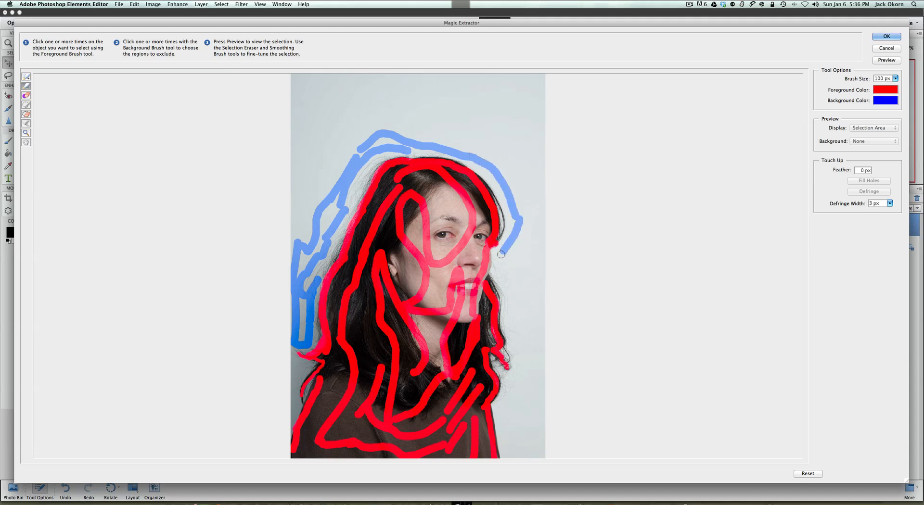
pyautogui.moveTo(497, 270)
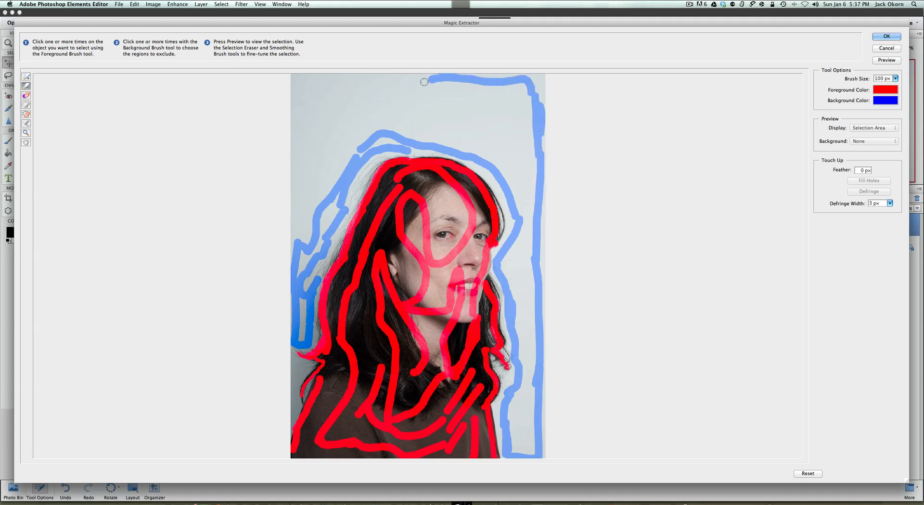
pyautogui.moveTo(425, 81); pyautogui.dragTo(313, 122)
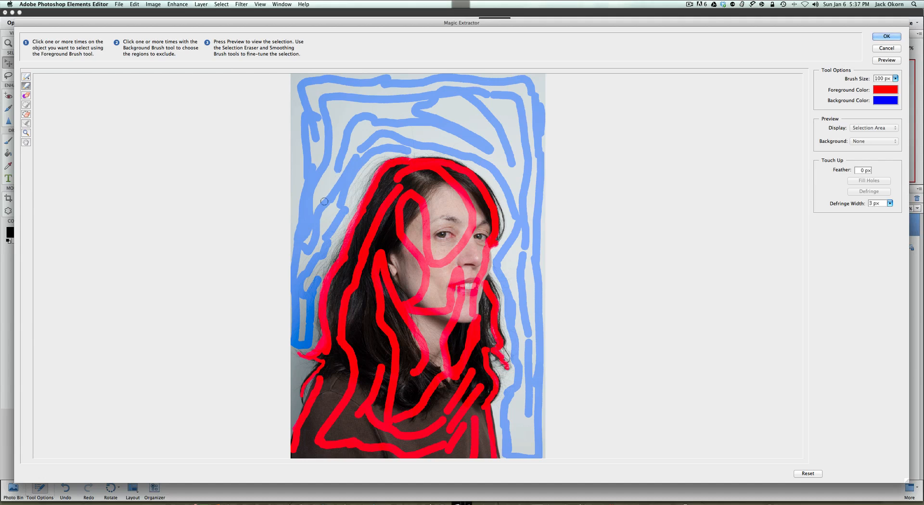
pyautogui.moveTo(283, 353)
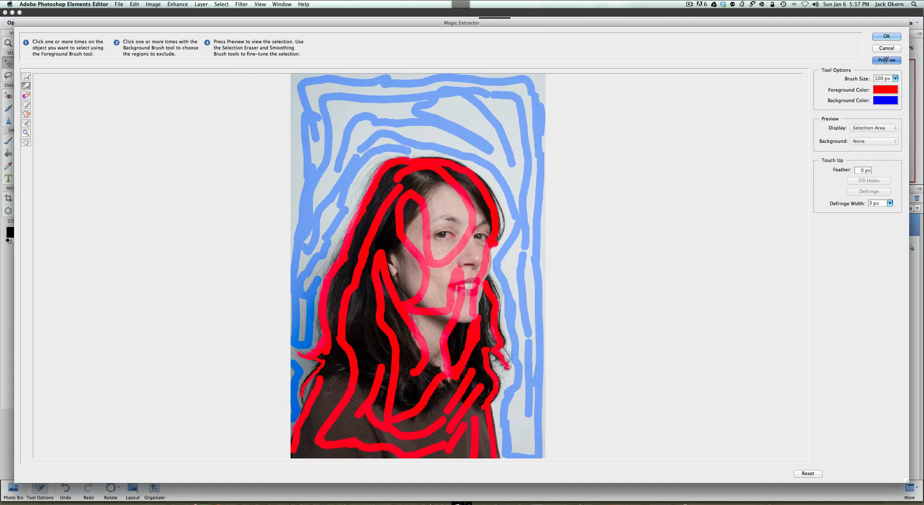
# Preview the extraction with the backdrop turned transparent around the woman.
pyautogui.click(885, 60)
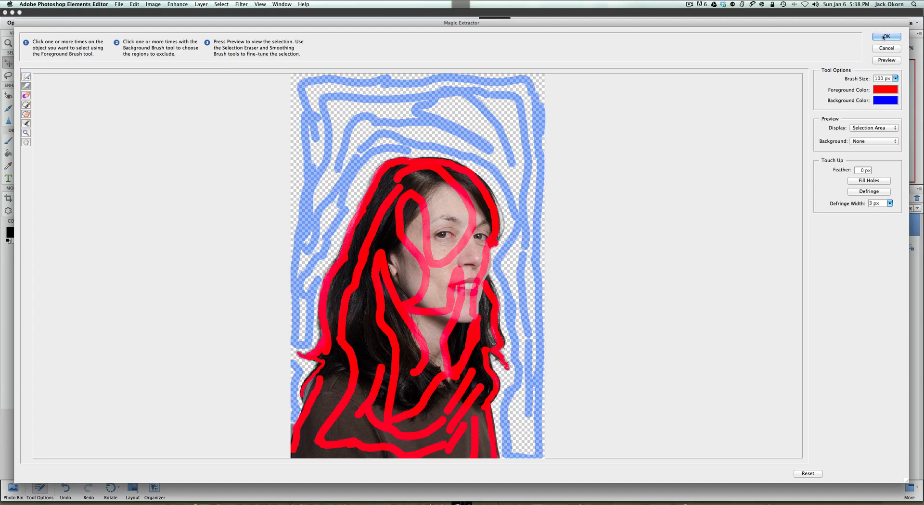
# Accept the extraction and make the cut-out portrait Layer 1 active.
pyautogui.click(886, 37)
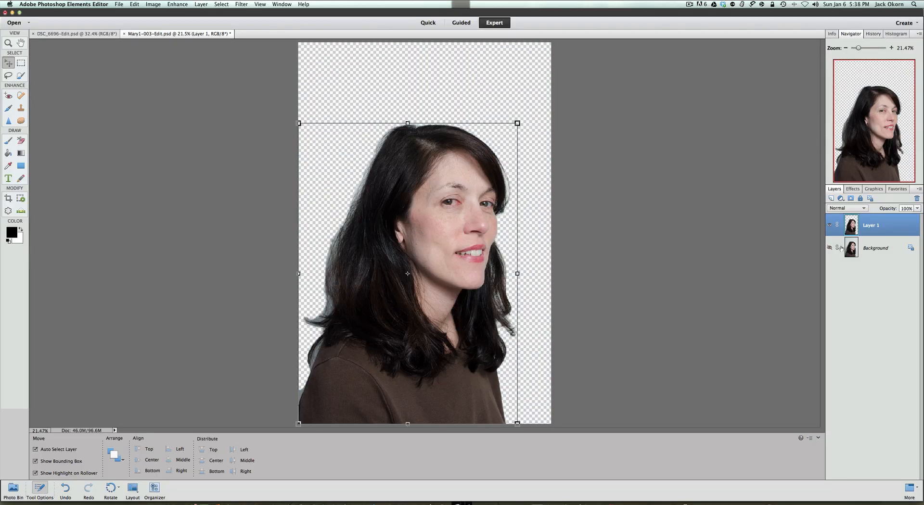
pyautogui.click(875, 247)
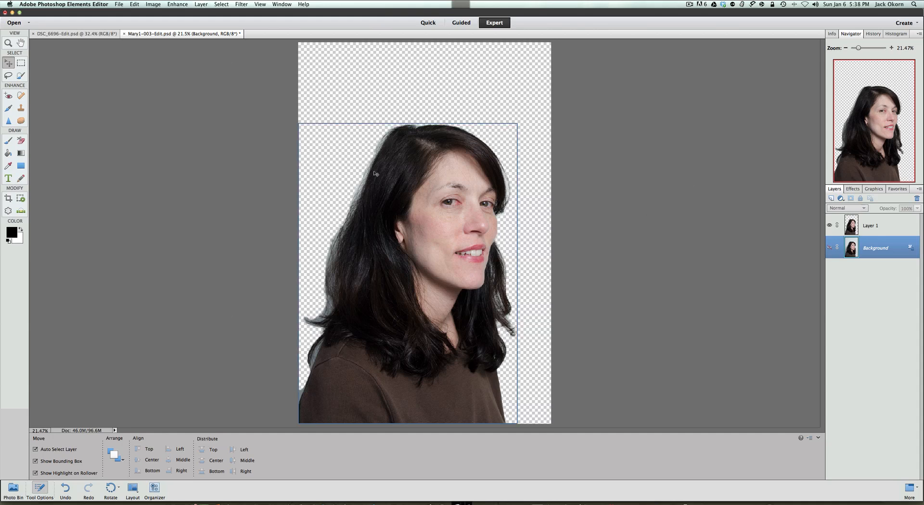
pyautogui.moveTo(341, 233)
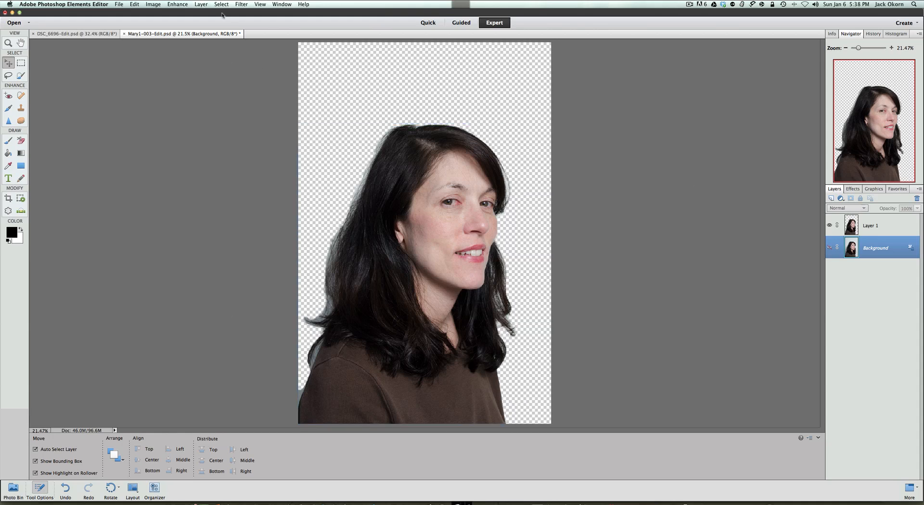
pyautogui.click(221, 3)
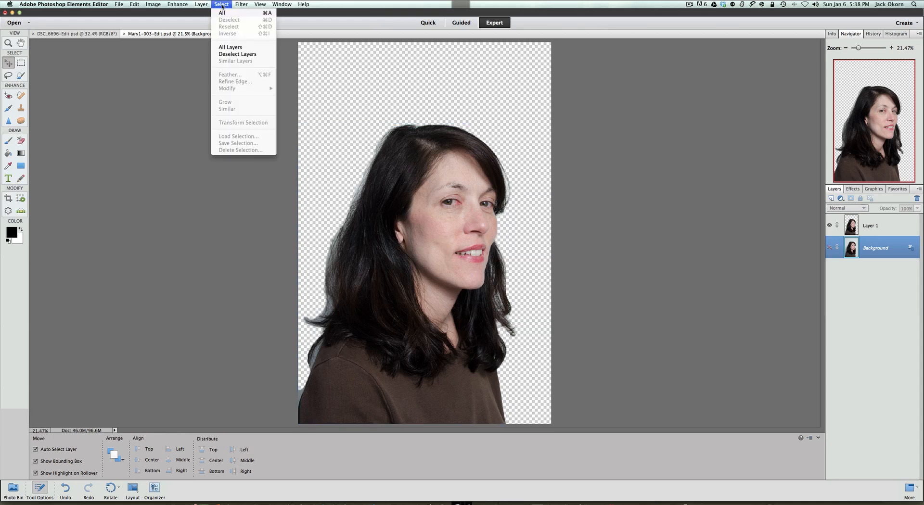
pyautogui.click(222, 12)
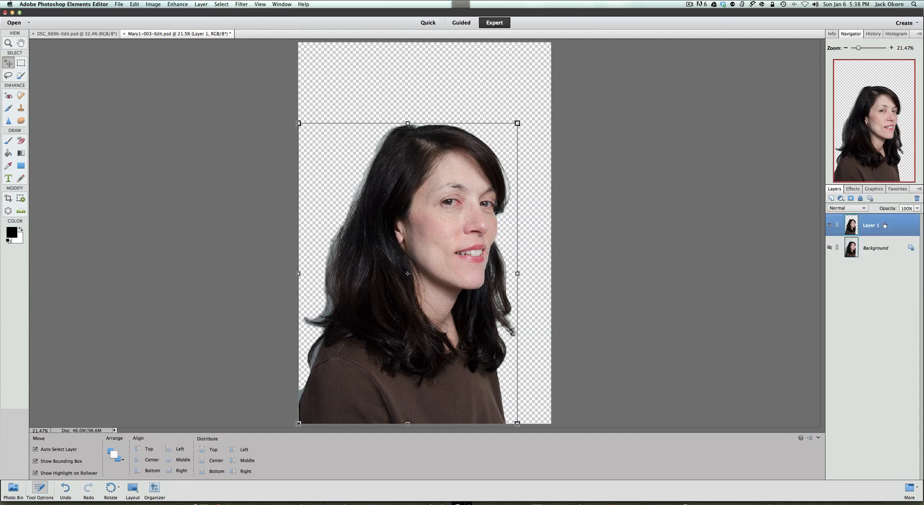
# Select all of the portrait layer and copy it to the clipboard.
pyautogui.click(222, 4)
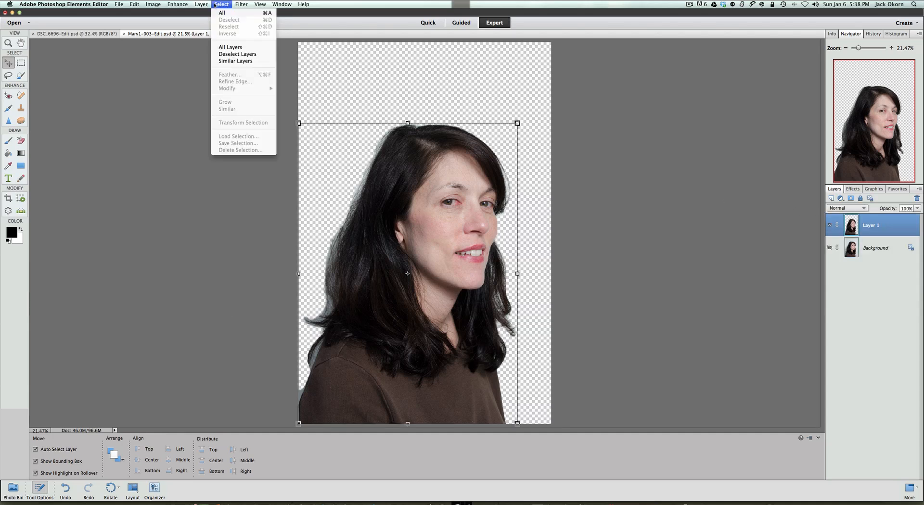
pyautogui.click(223, 12)
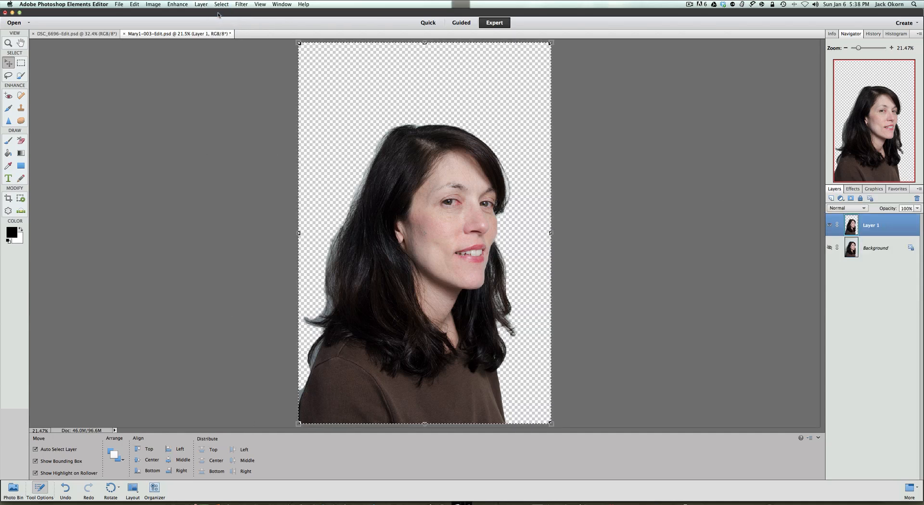
pyautogui.click(134, 4)
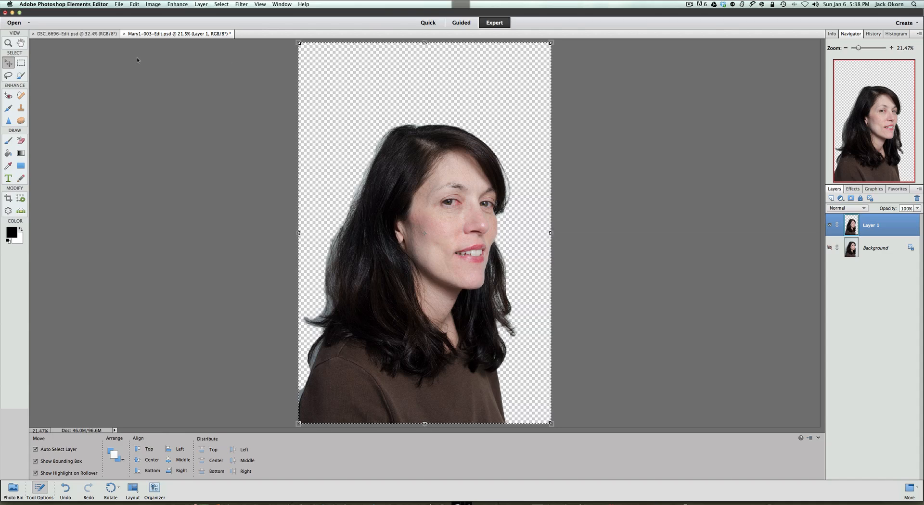
# Paste the portrait as a new layer into DSC_6696-Edit.psd over the river scene.
pyautogui.click(74, 34)
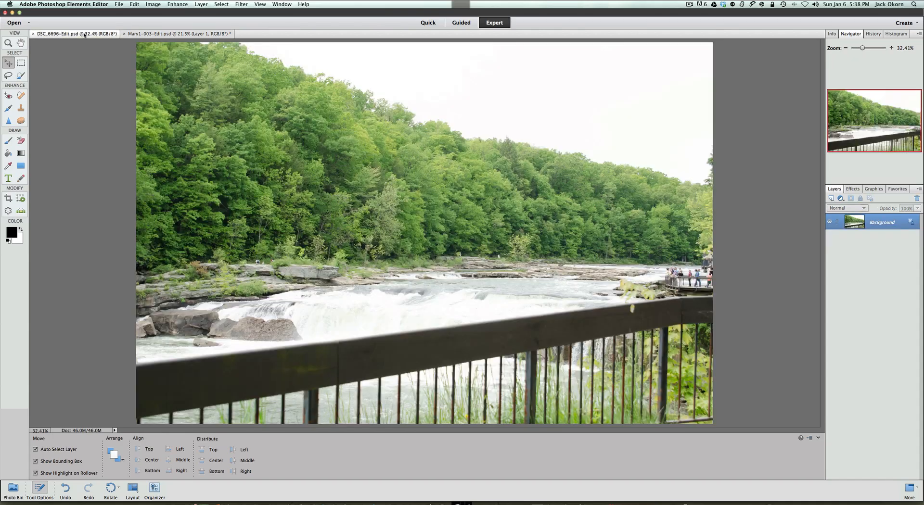
pyautogui.moveTo(88, 37)
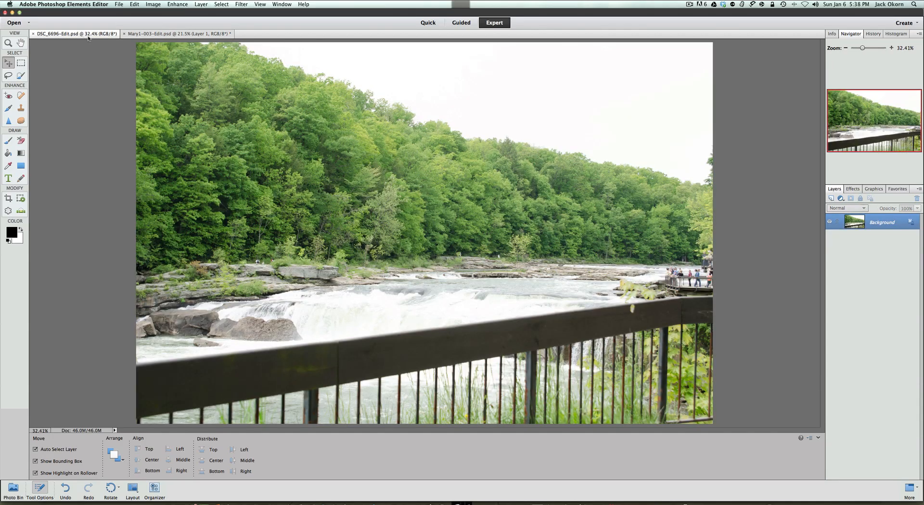
pyautogui.moveTo(77, 34)
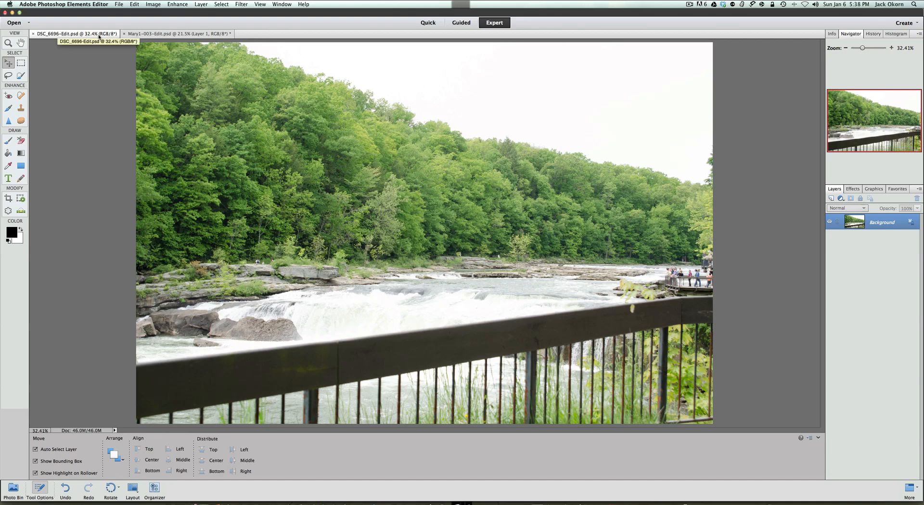
pyautogui.click(133, 4)
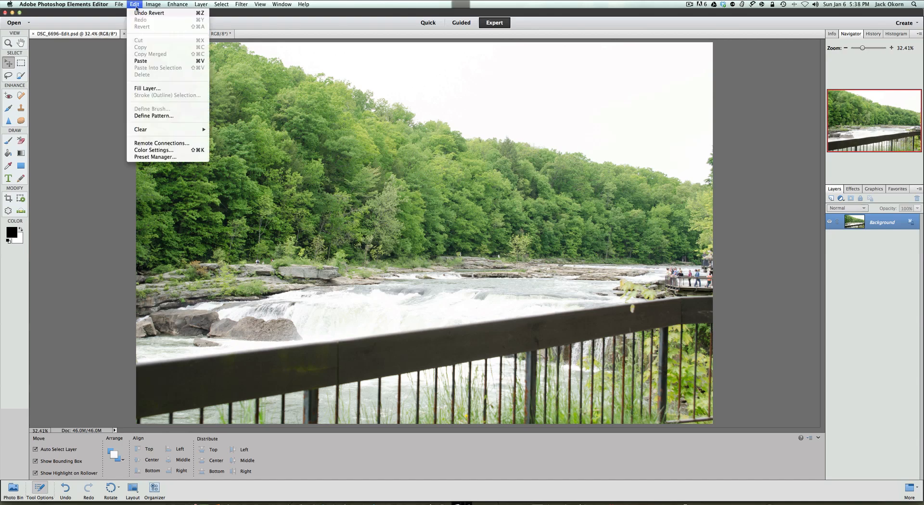
pyautogui.moveTo(140, 61)
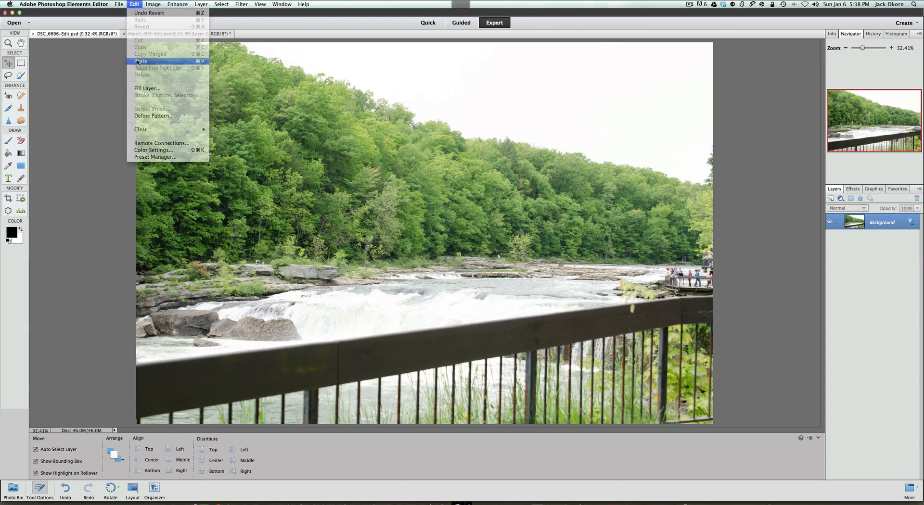
pyautogui.click(140, 61)
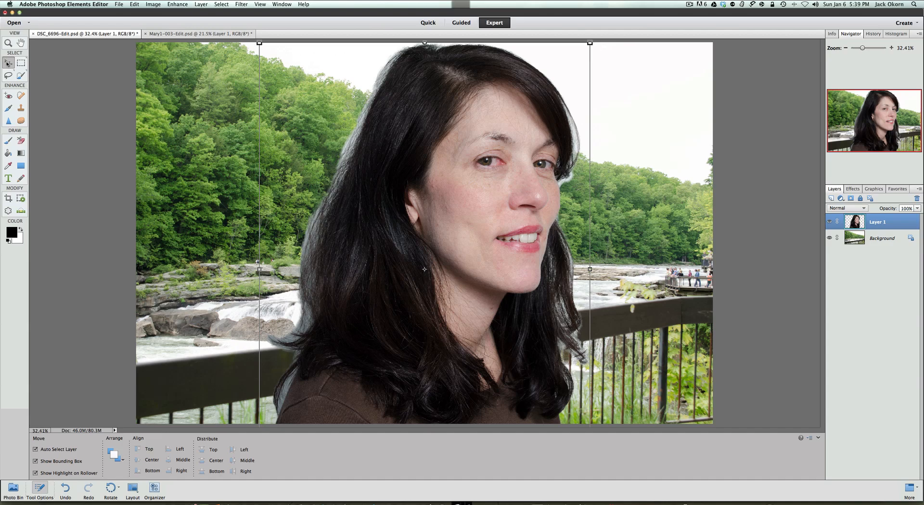
pyautogui.moveTo(9, 63)
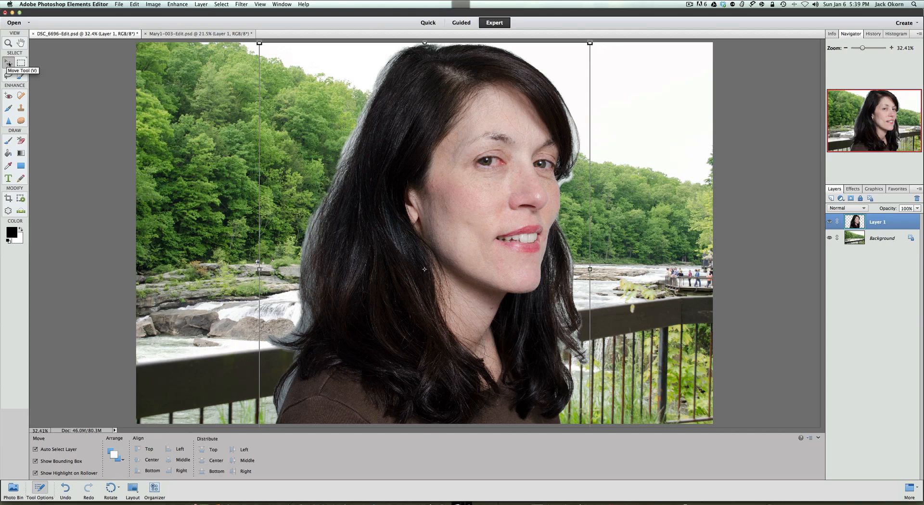
pyautogui.moveTo(247, 58)
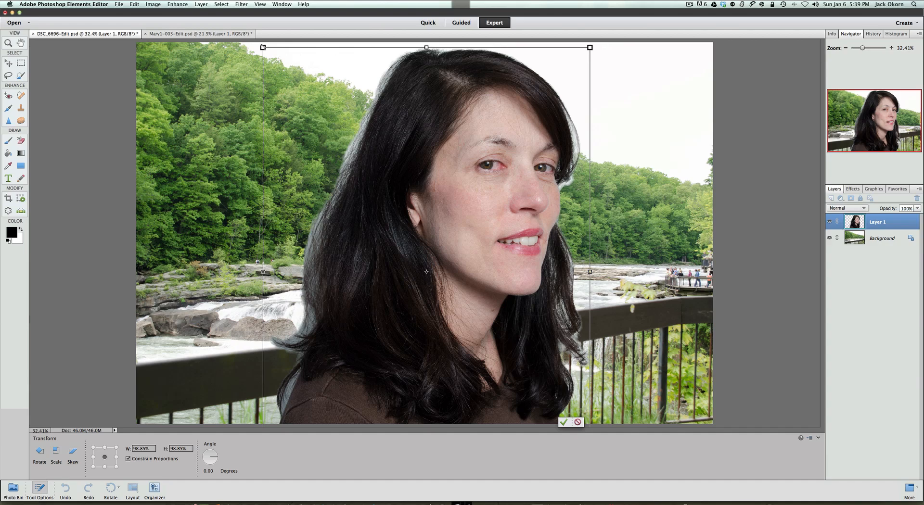
# Scale the portrait layer proportionally to about 70% and move it lower and left.
pyautogui.moveTo(263, 48); pyautogui.dragTo(277, 67)
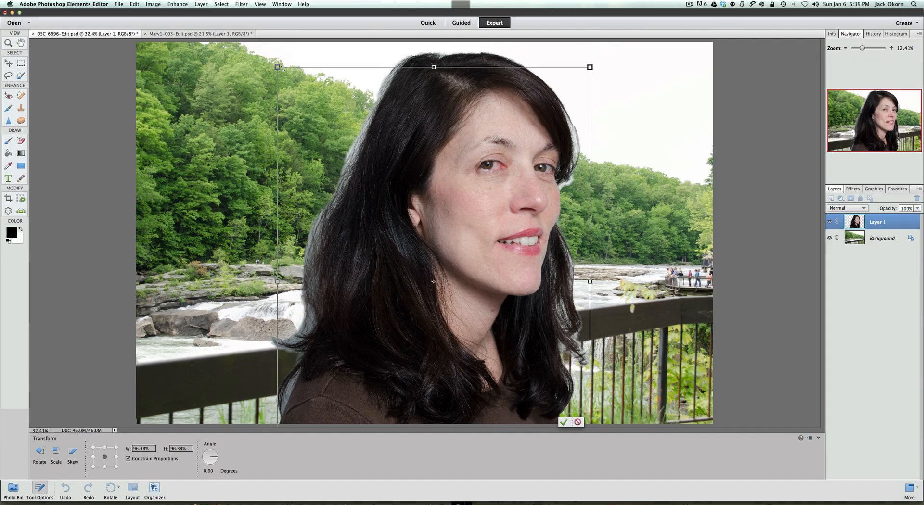
pyautogui.moveTo(278, 67); pyautogui.dragTo(307, 109)
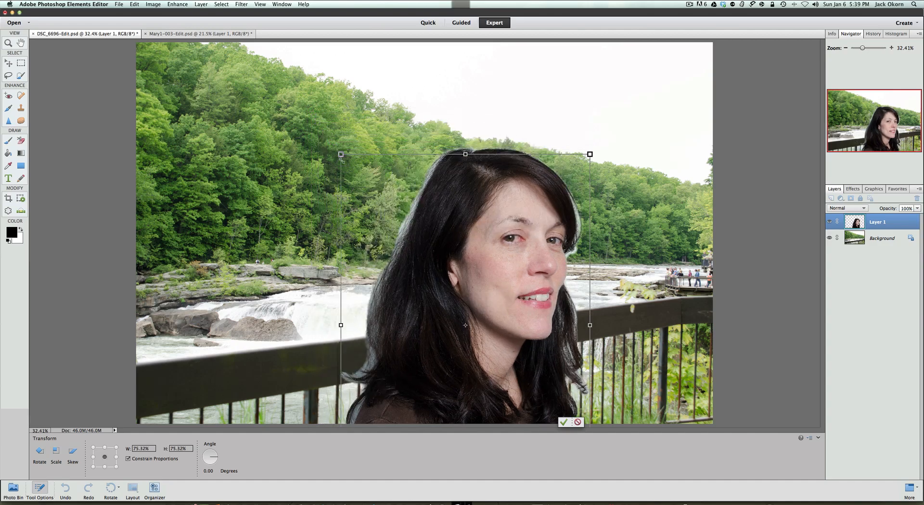
pyautogui.moveTo(340, 154); pyautogui.dragTo(350, 167)
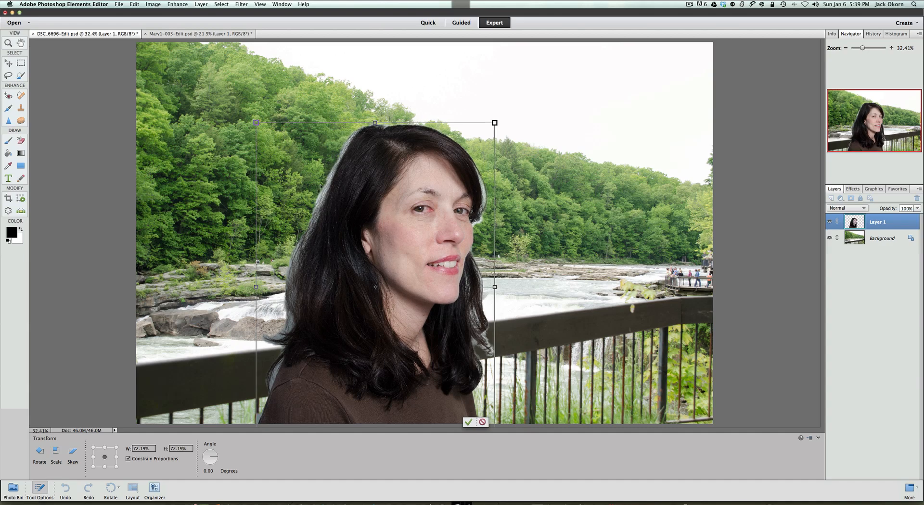
pyautogui.moveTo(374, 123); pyautogui.dragTo(379, 132)
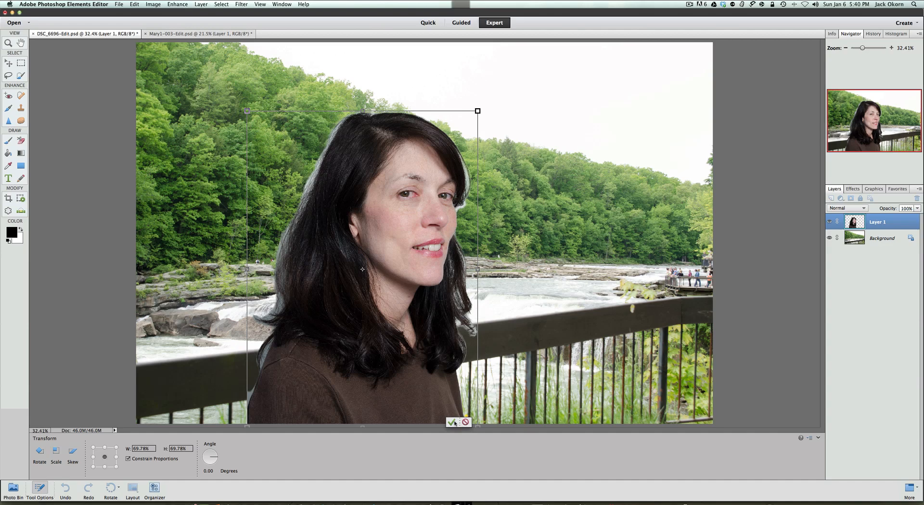
pyautogui.moveTo(454, 422)
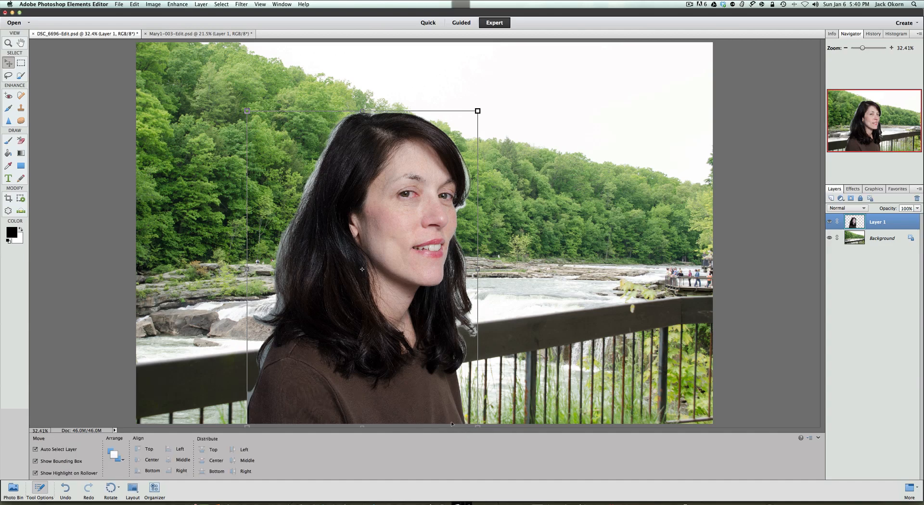
# Commit the portrait layer's new smaller size and position over the river scene.
pyautogui.click(882, 238)
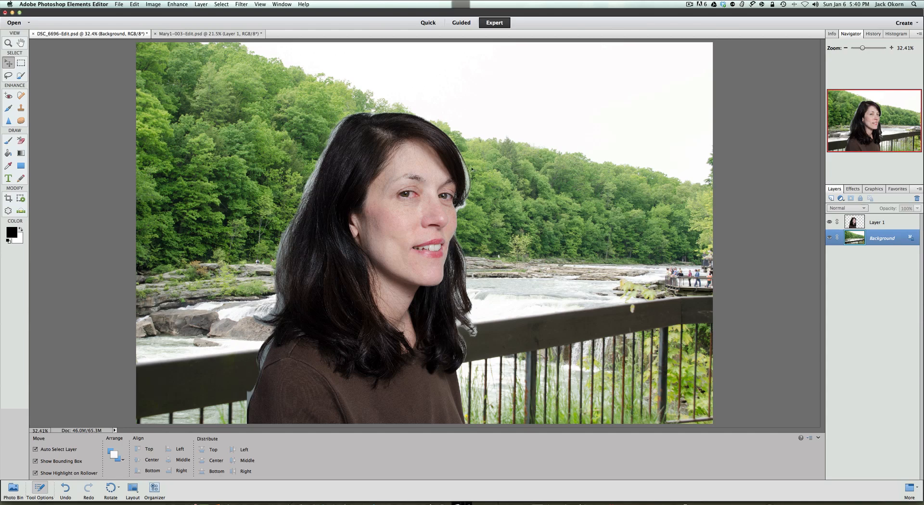
pyautogui.moveTo(466, 163)
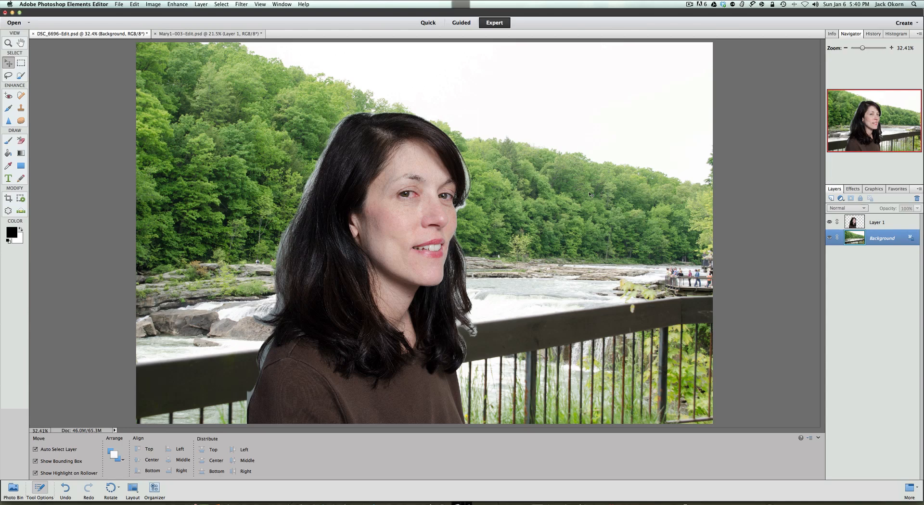
pyautogui.moveTo(891, 217)
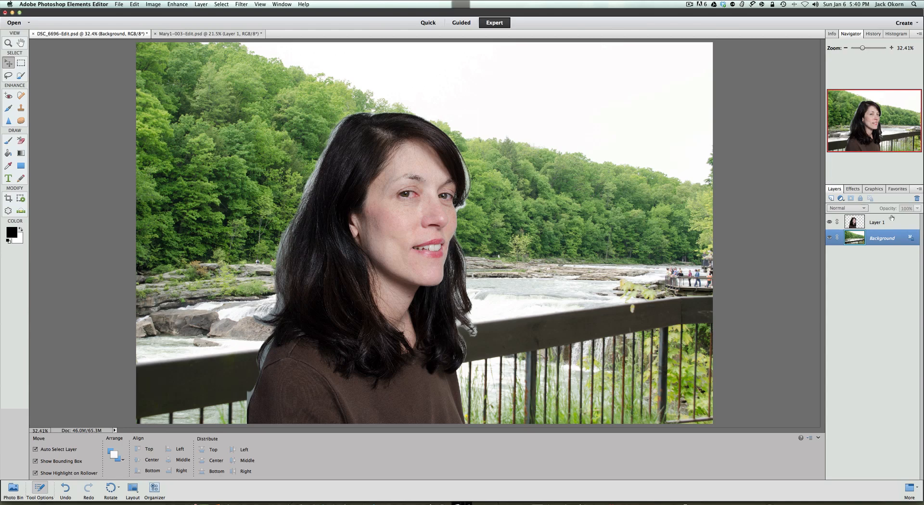
# Add a layer mask to the portrait layer and activate it with black/white swatches.
pyautogui.click(877, 222)
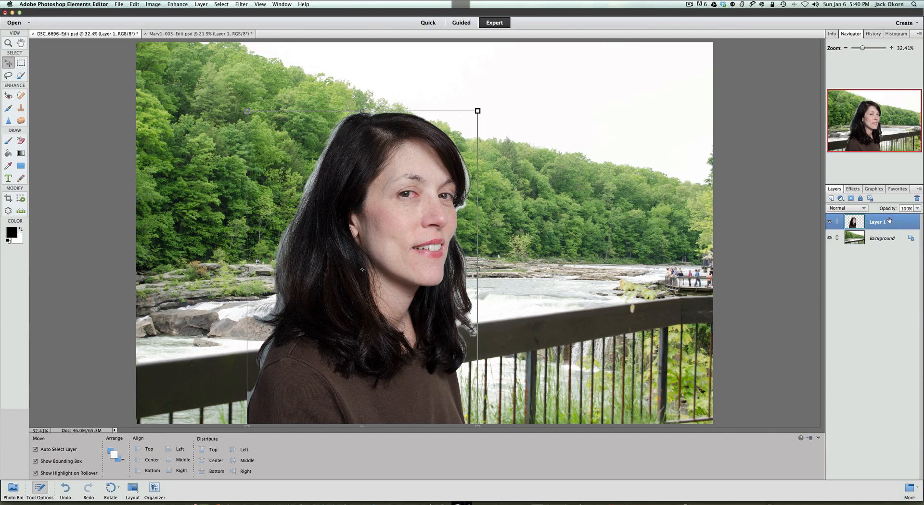
pyautogui.moveTo(839, 199)
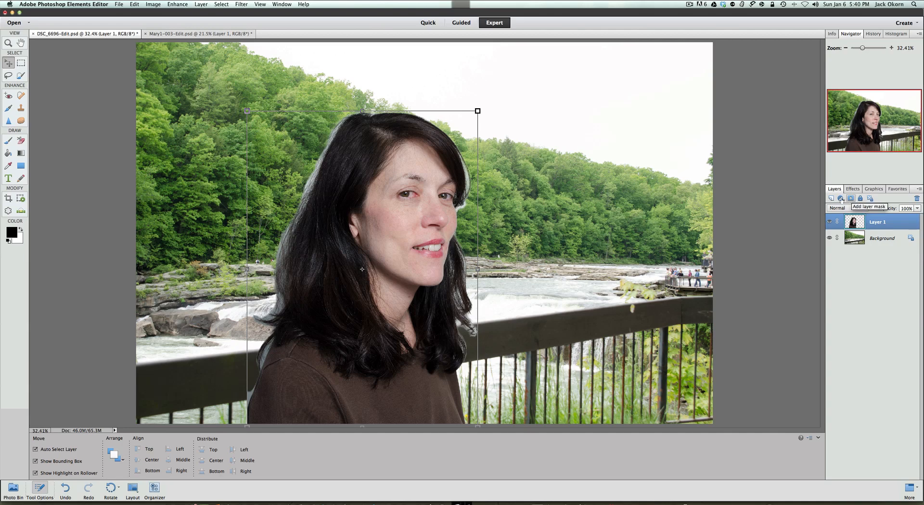
pyautogui.moveTo(841, 198)
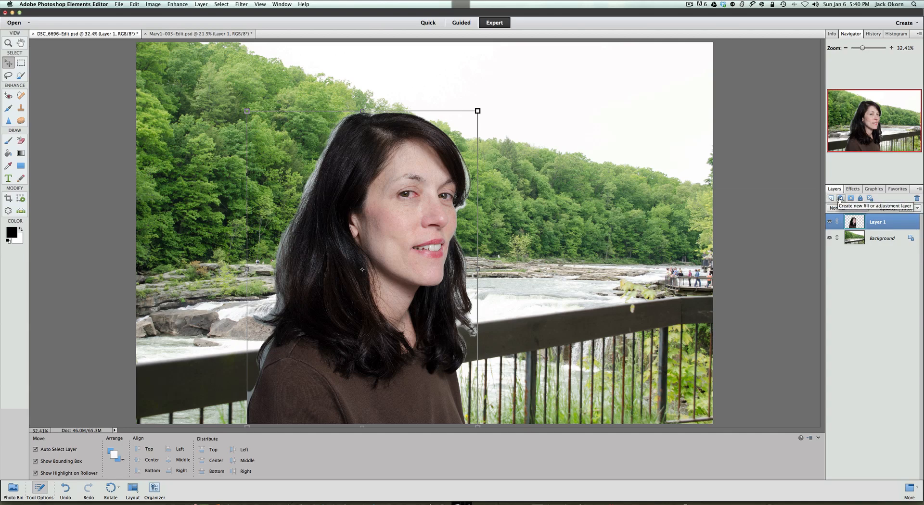
pyautogui.moveTo(850, 198)
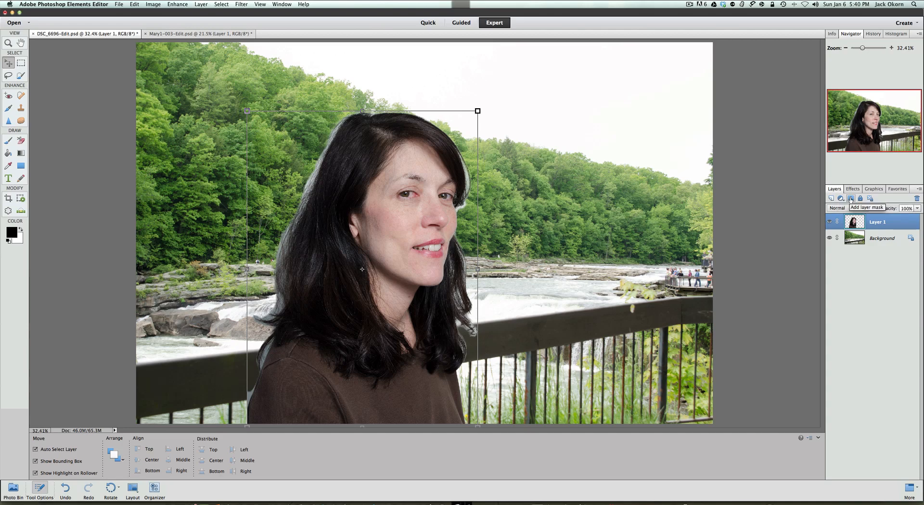
pyautogui.click(852, 198)
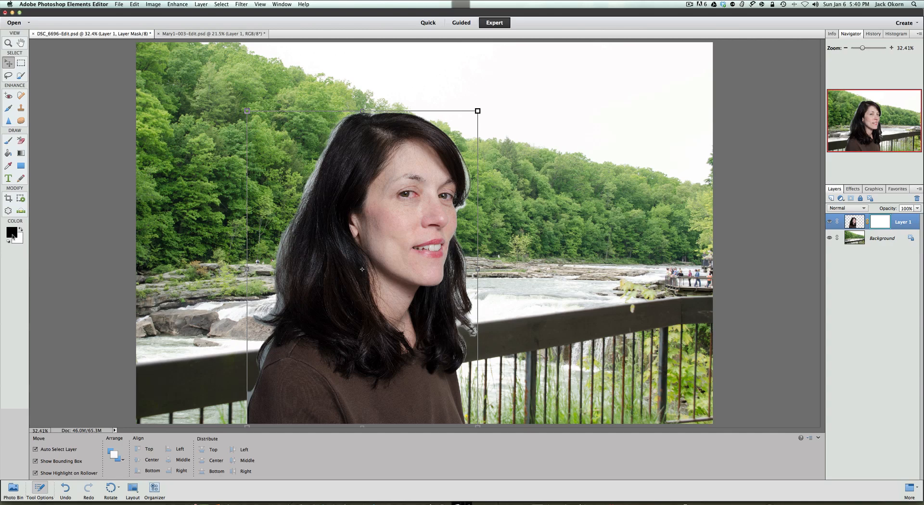
pyautogui.moveTo(10, 236)
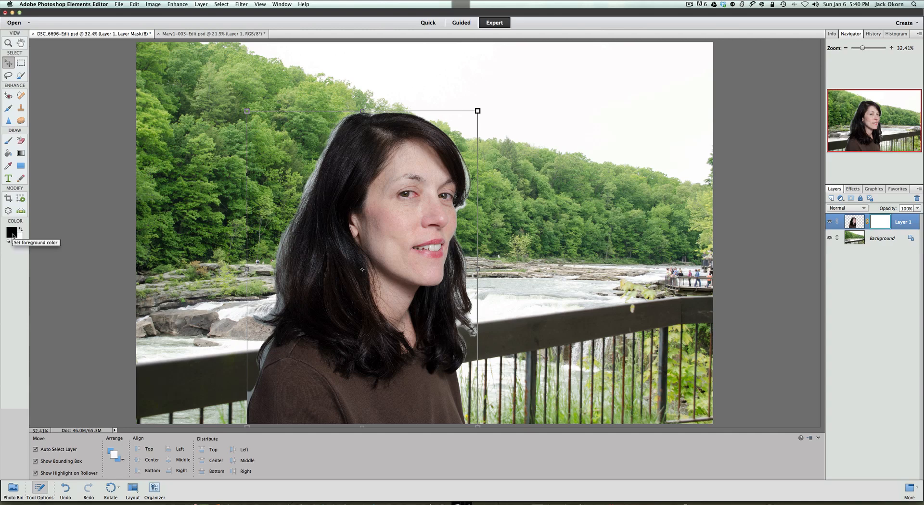
pyautogui.click(9, 142)
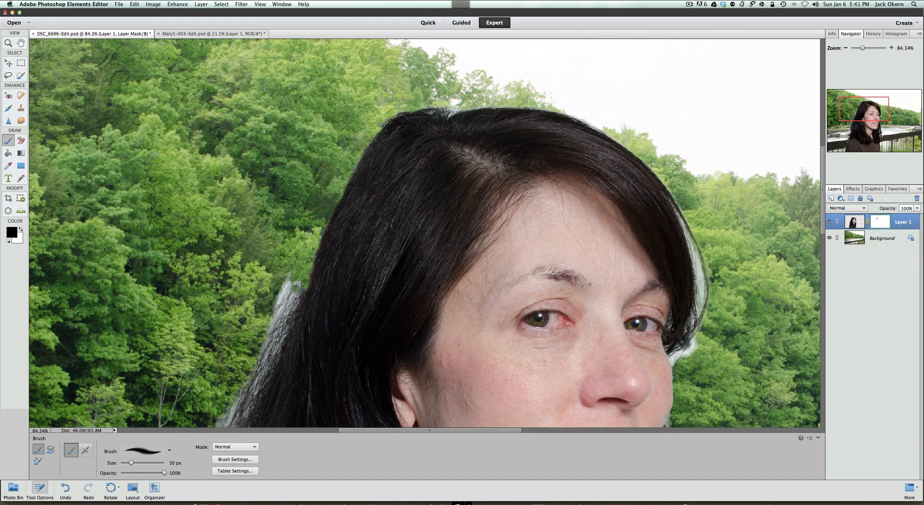
# Paint black on the mask along the left hair edge to hide the white fringe.
pyautogui.click(293, 288)
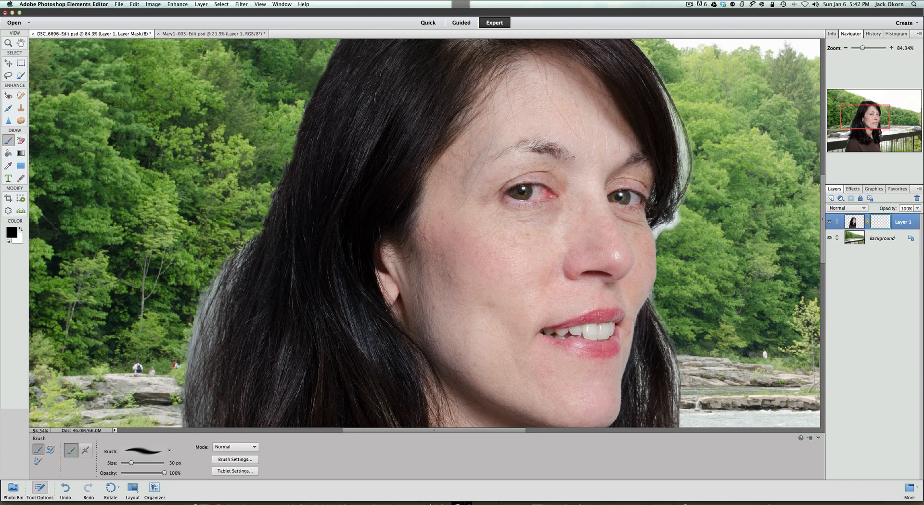
pyautogui.moveTo(236, 264)
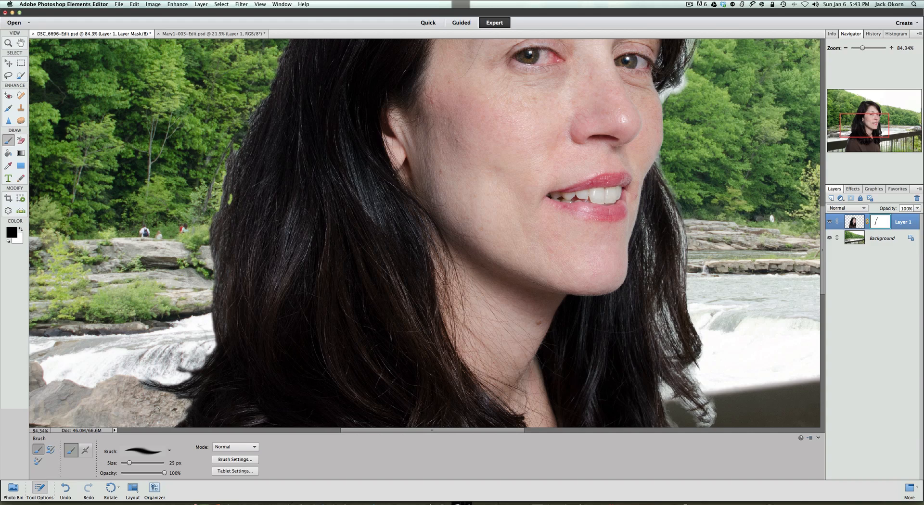
pyautogui.moveTo(141, 108)
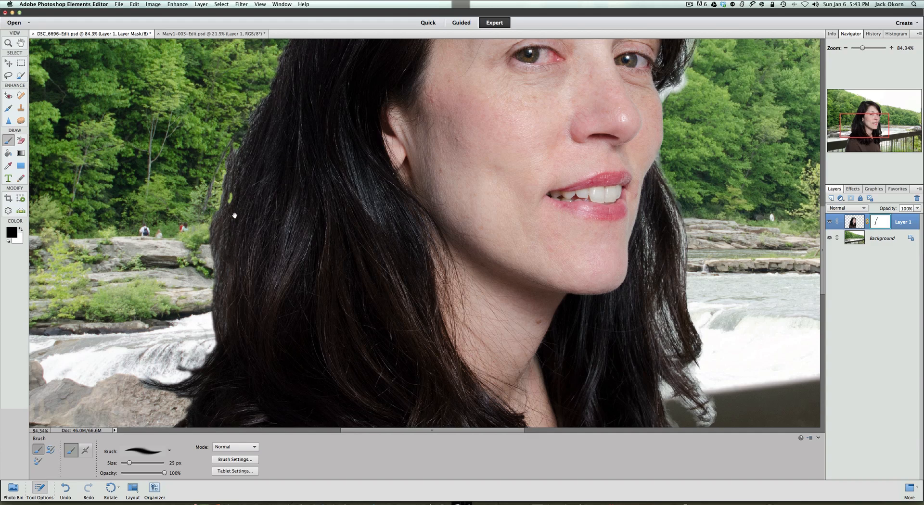
# Scroll down to the lower hair ends over the shoulders for masking.
pyautogui.scroll(-3)
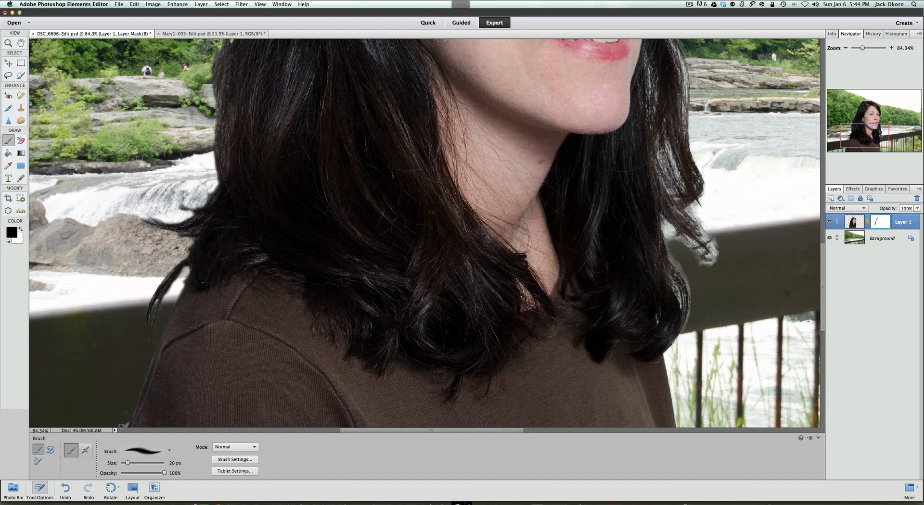
pyautogui.moveTo(125, 414)
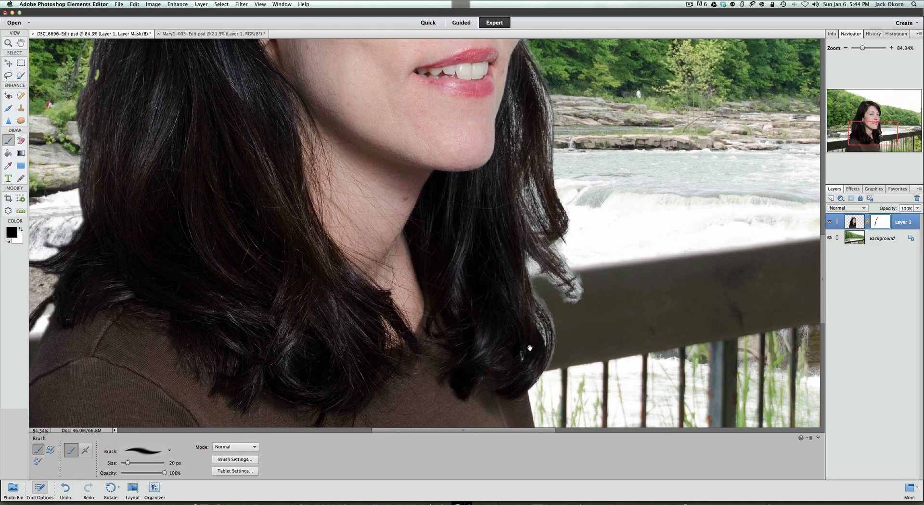
pyautogui.moveTo(536, 295)
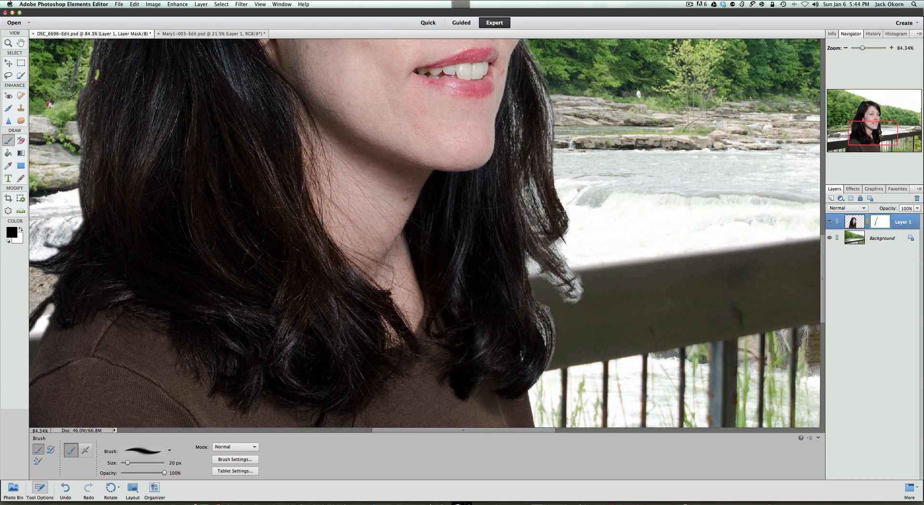
pyautogui.moveTo(558, 339)
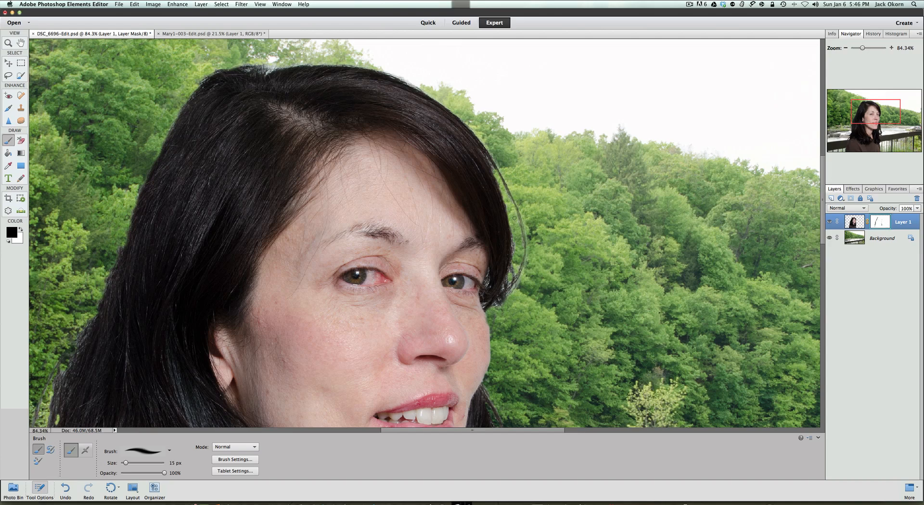
pyautogui.moveTo(457, 144)
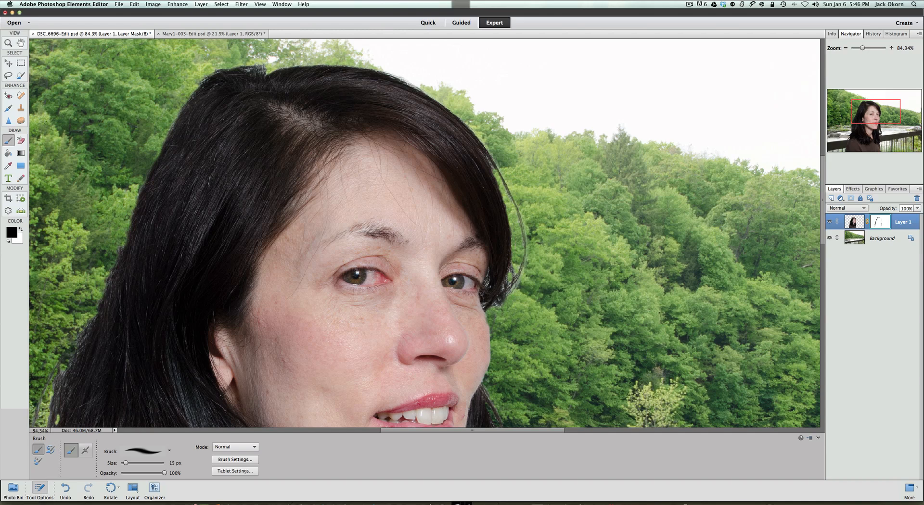
# Switch to the Zoom tool after finishing the hair crown and right edge.
pyautogui.click(9, 43)
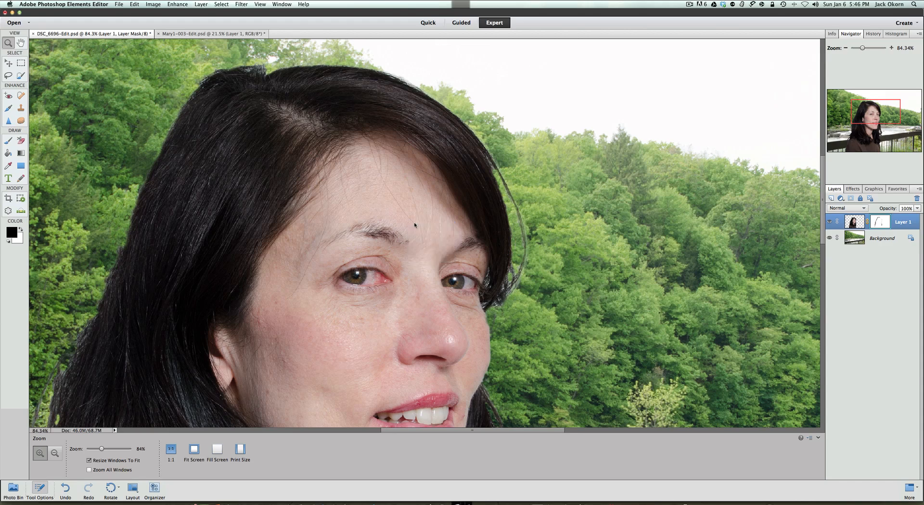
pyautogui.click(55, 454)
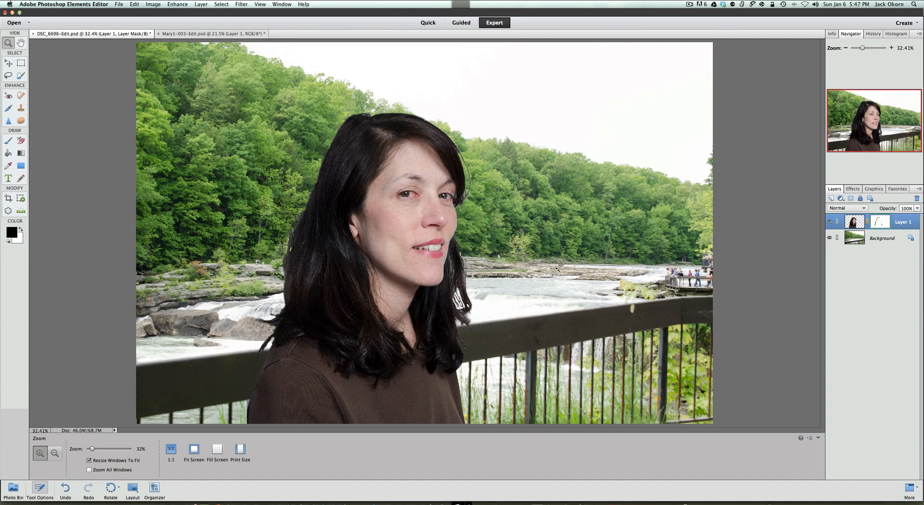
pyautogui.moveTo(708, 140)
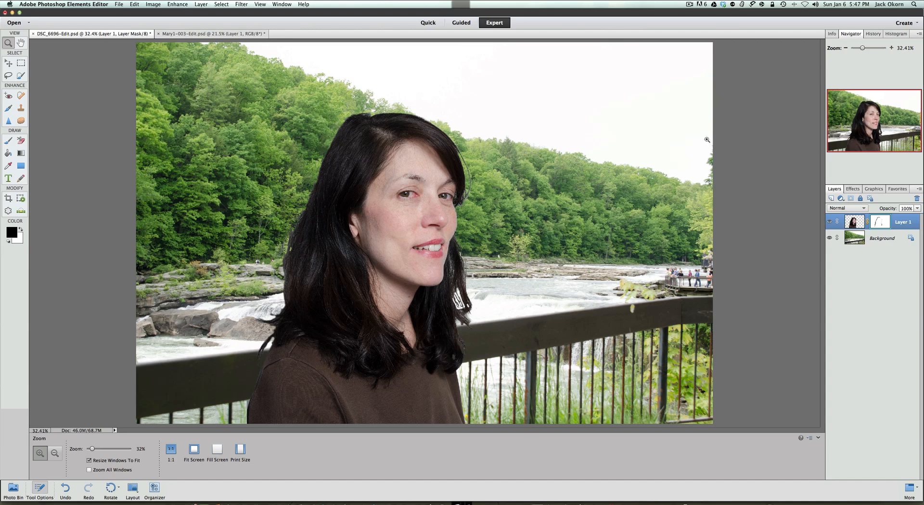
pyautogui.moveTo(501, 156)
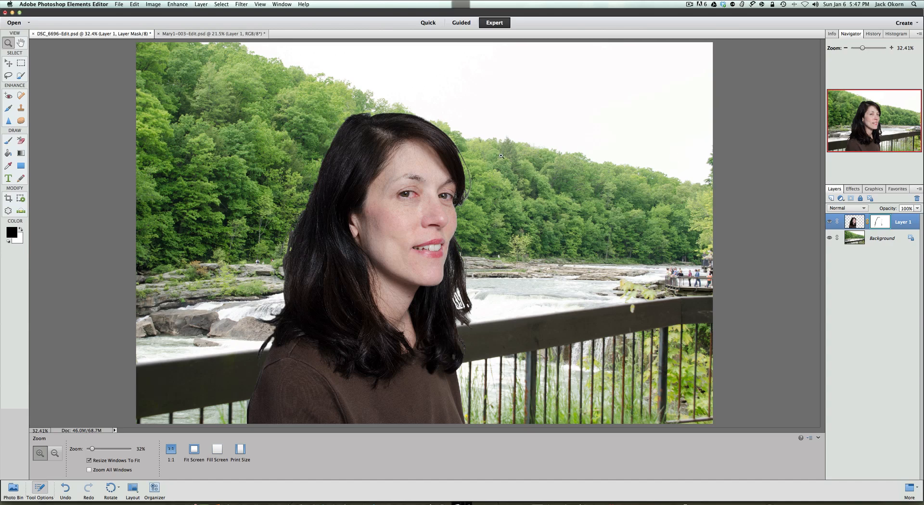
pyautogui.moveTo(382, 218)
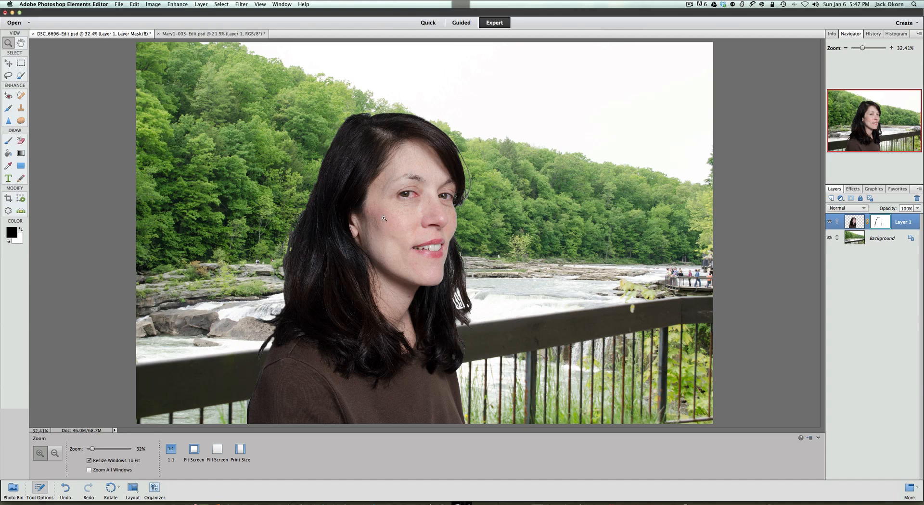
pyautogui.moveTo(421, 196)
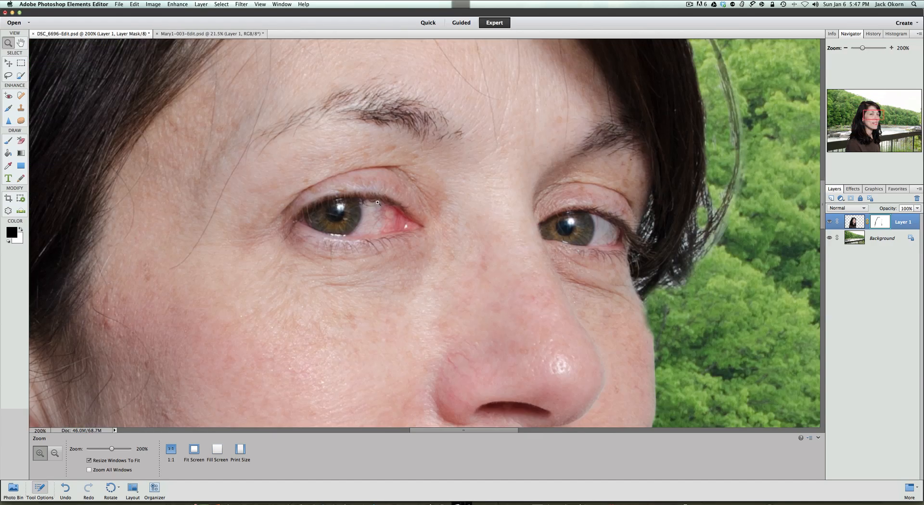
pyautogui.moveTo(54, 123)
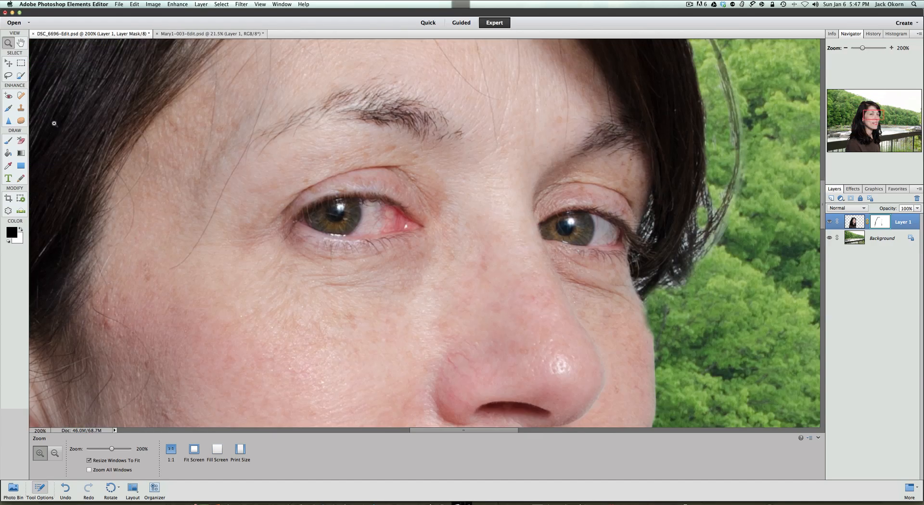
# Set the Spot Healing Brush to Content Aware, 15 px, Sample All Layers for the eye catch lights.
pyautogui.click(20, 96)
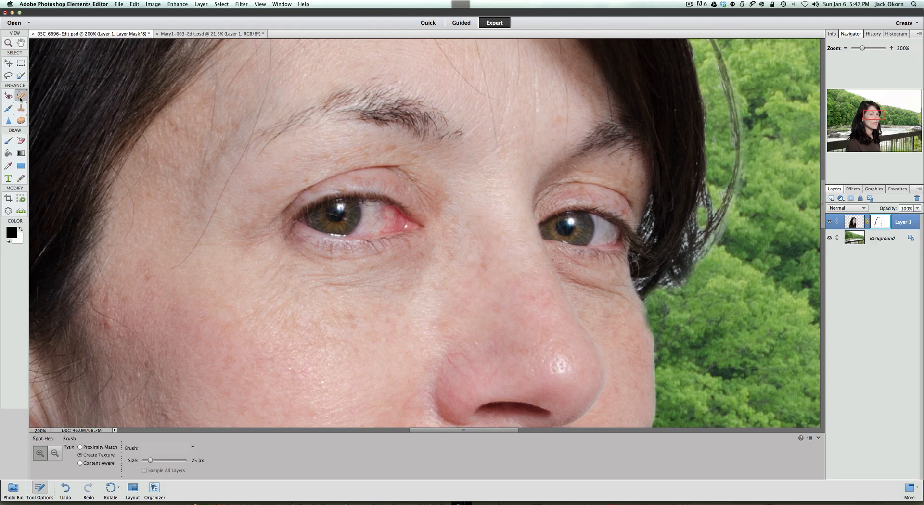
pyautogui.click(20, 95)
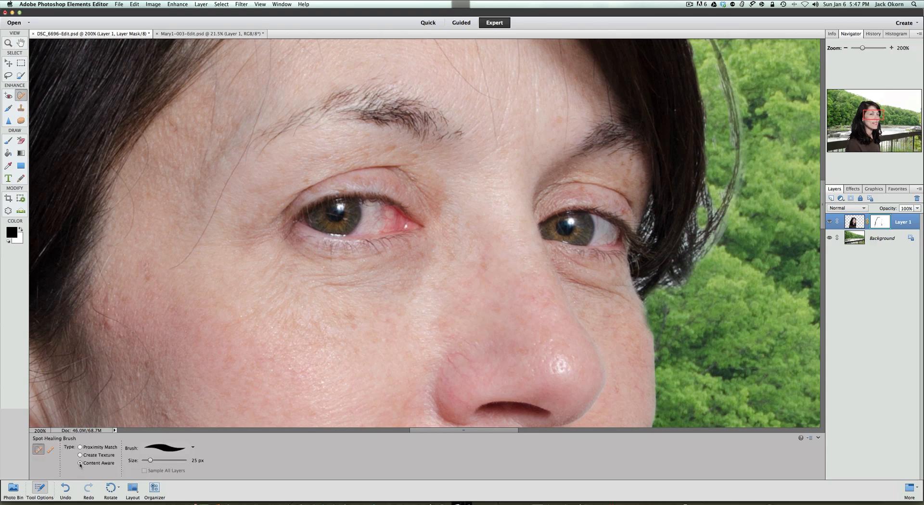
pyautogui.click(80, 465)
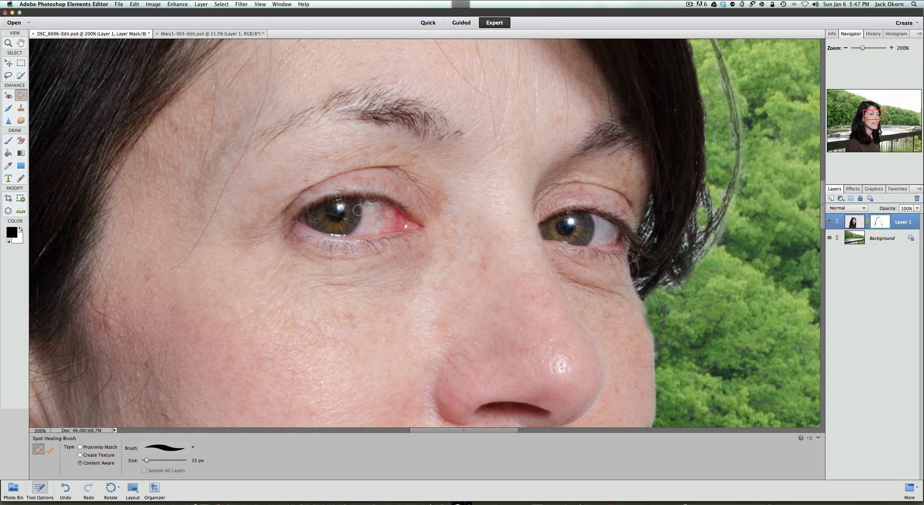
pyautogui.moveTo(455, 215)
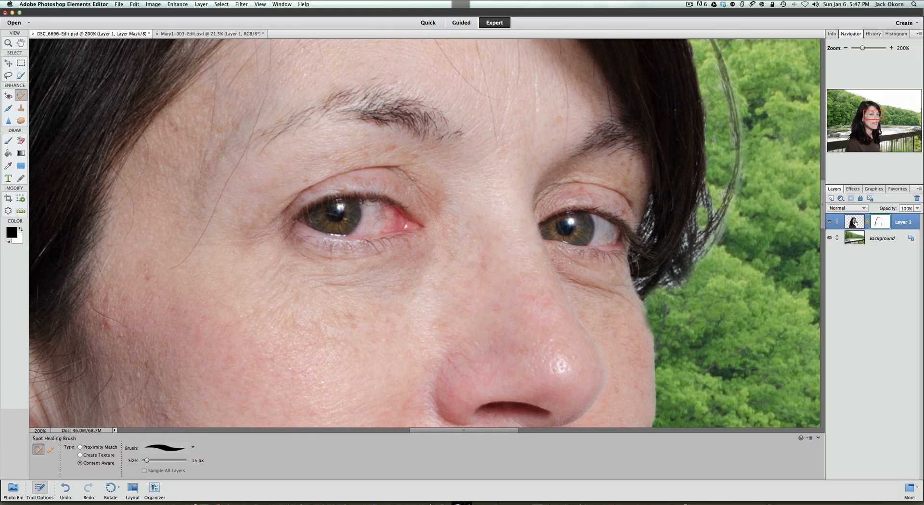
pyautogui.click(144, 471)
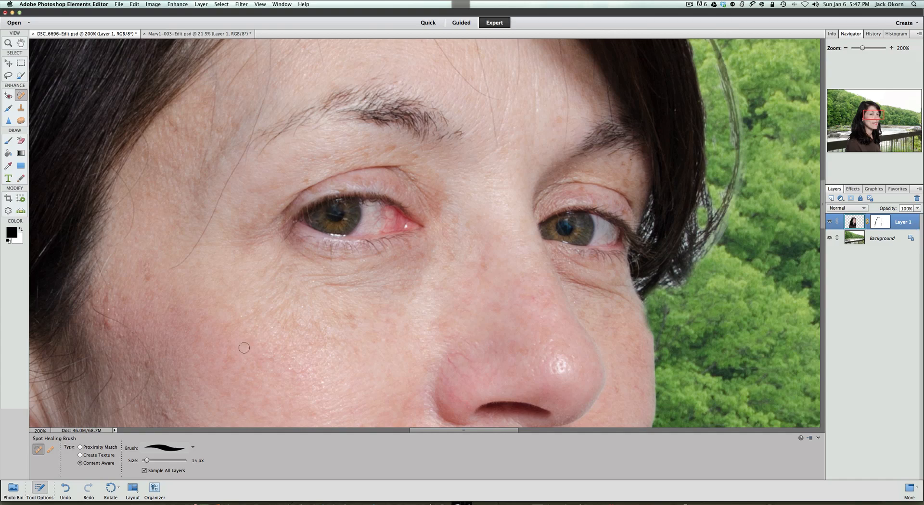
# Fit the whole composite back on screen after healing the catch lights.
pyautogui.click(9, 43)
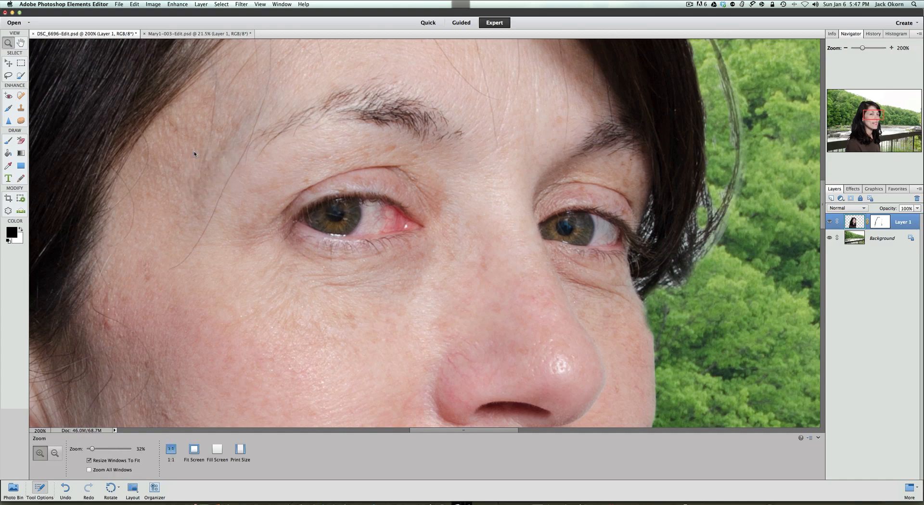
pyautogui.click(193, 449)
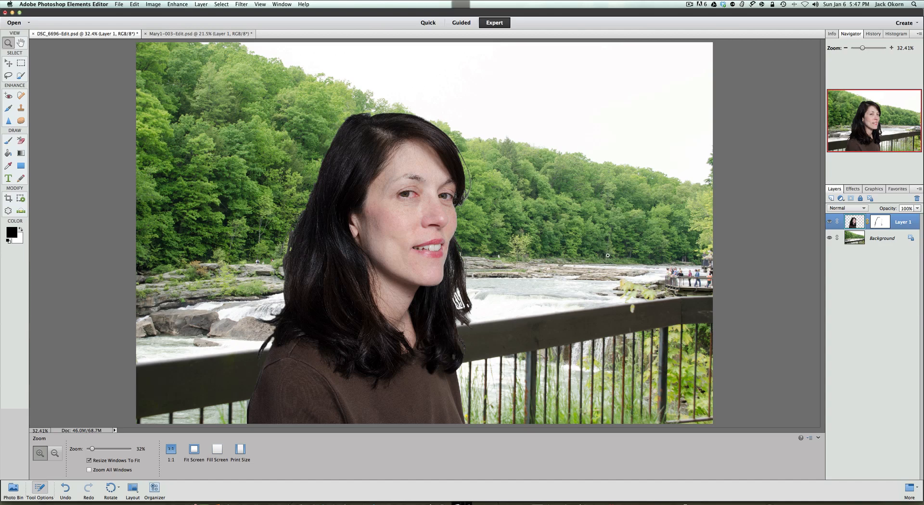